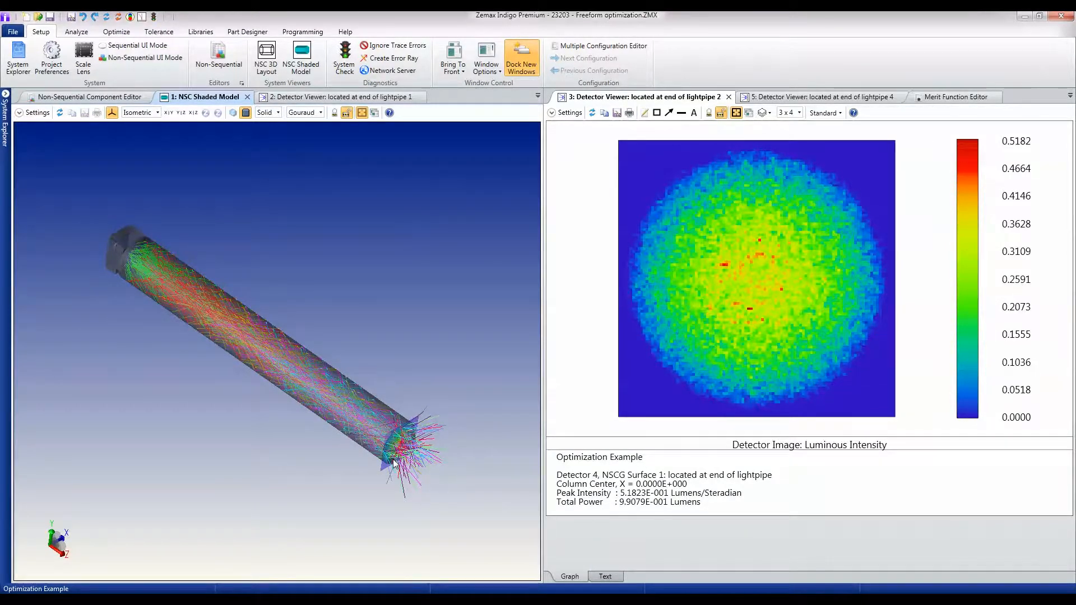
mouse_move(776, 335)
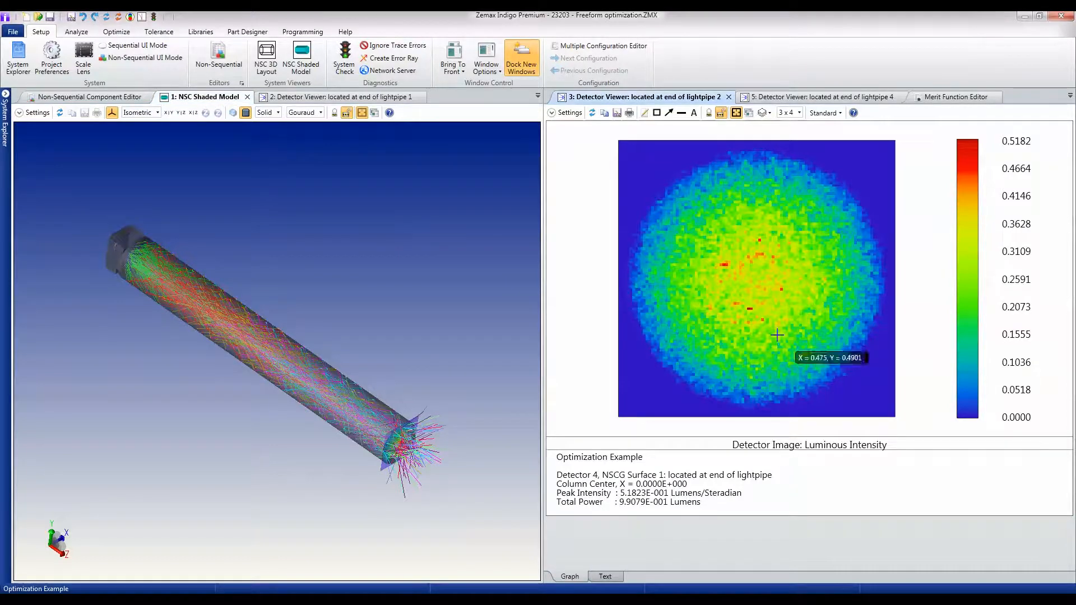
mouse_move(833, 313)
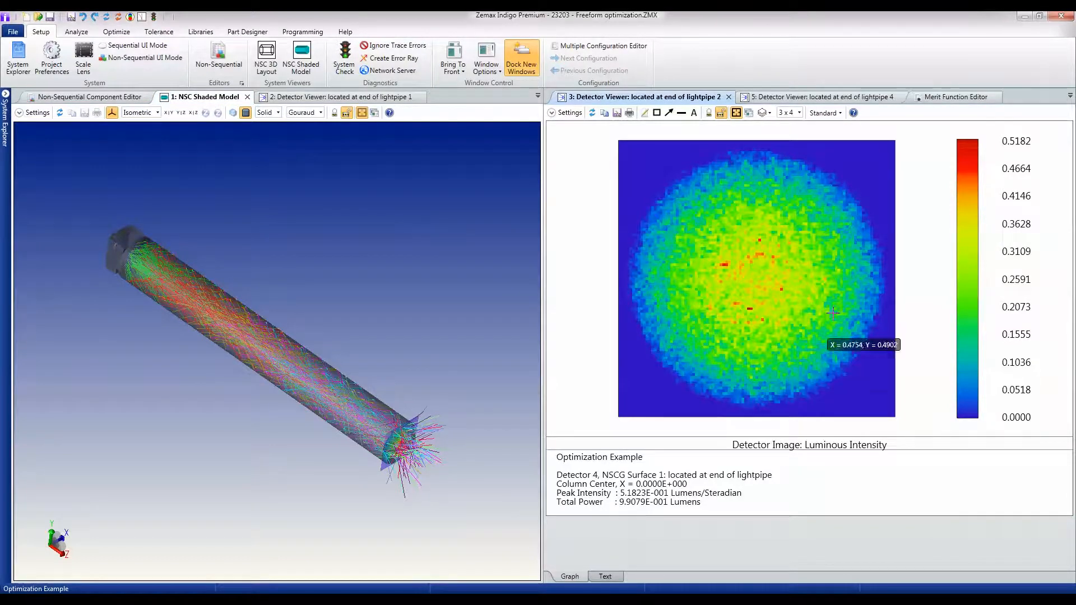
mouse_move(734, 310)
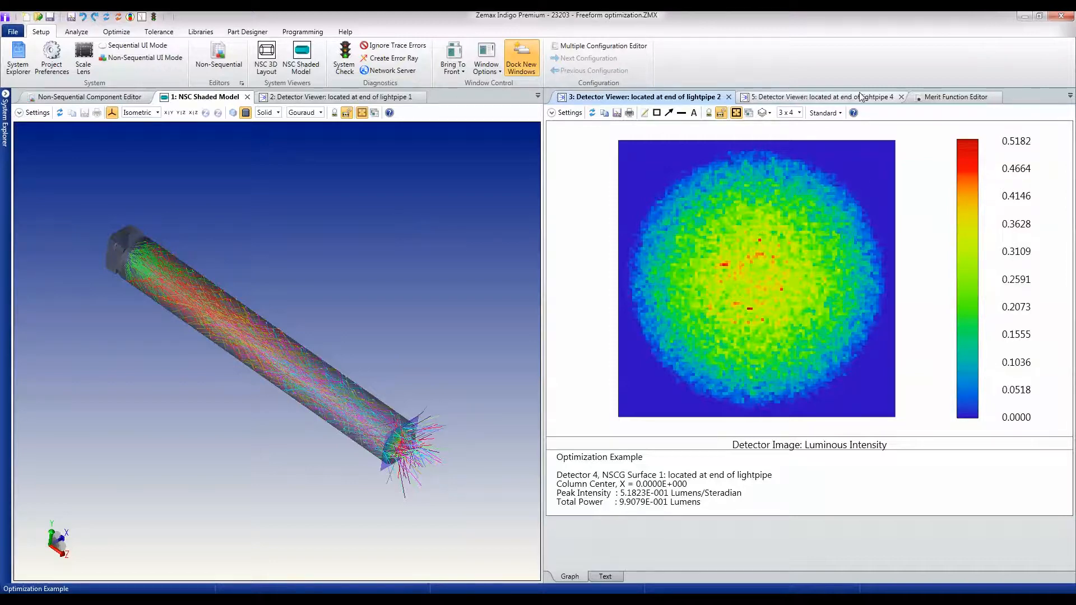
- Show the detector-at-end-of-lightpipe 4 viewer with its luminous intensity cross-section from −90 to 90 degrees
click(816, 97)
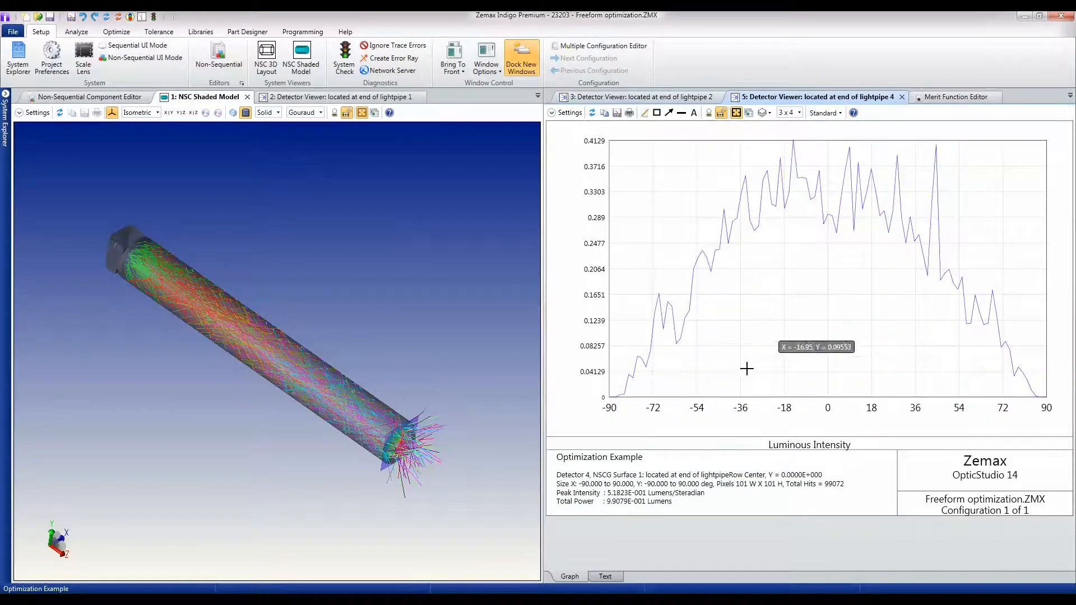
mouse_move(914, 293)
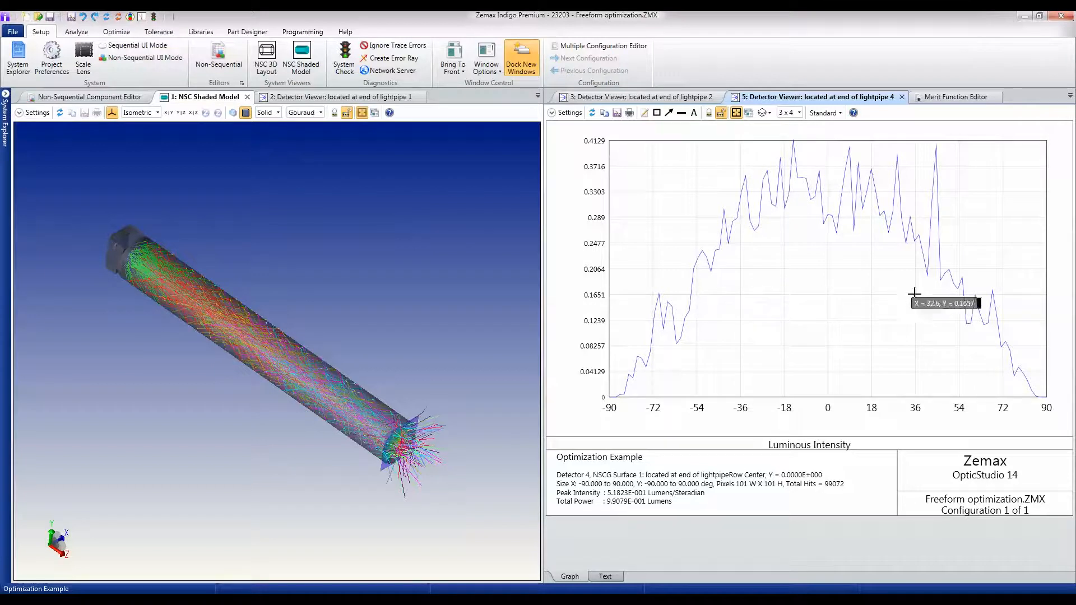
mouse_move(699, 298)
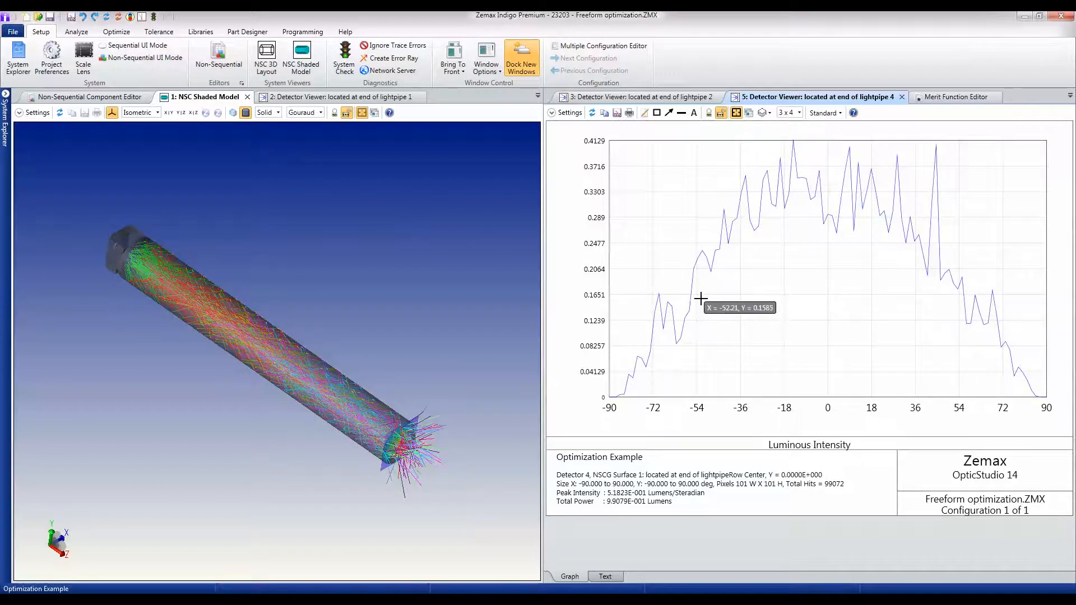
mouse_move(931, 315)
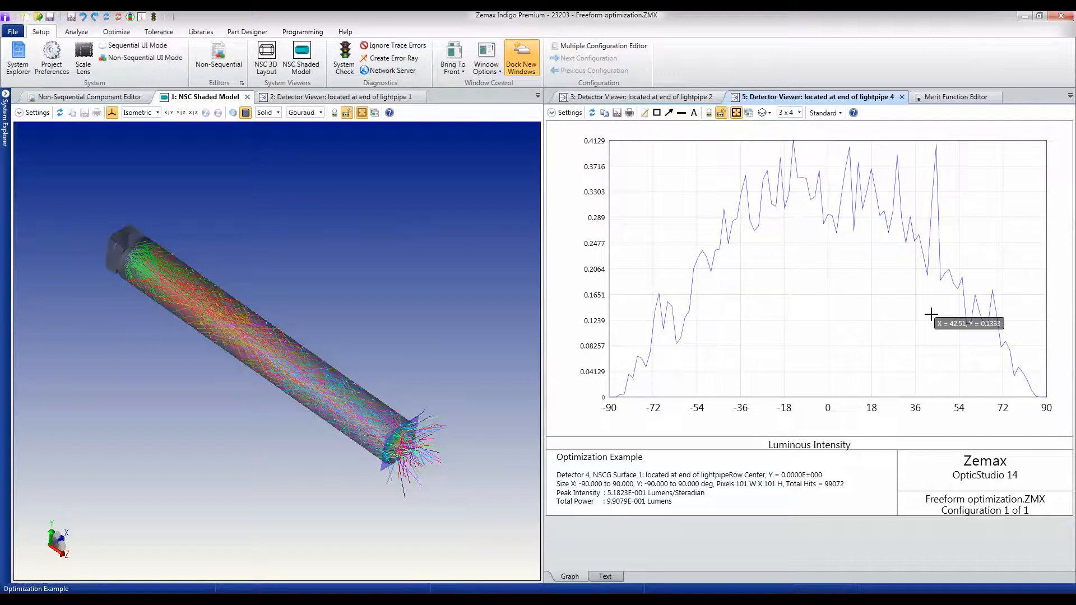
mouse_move(235, 308)
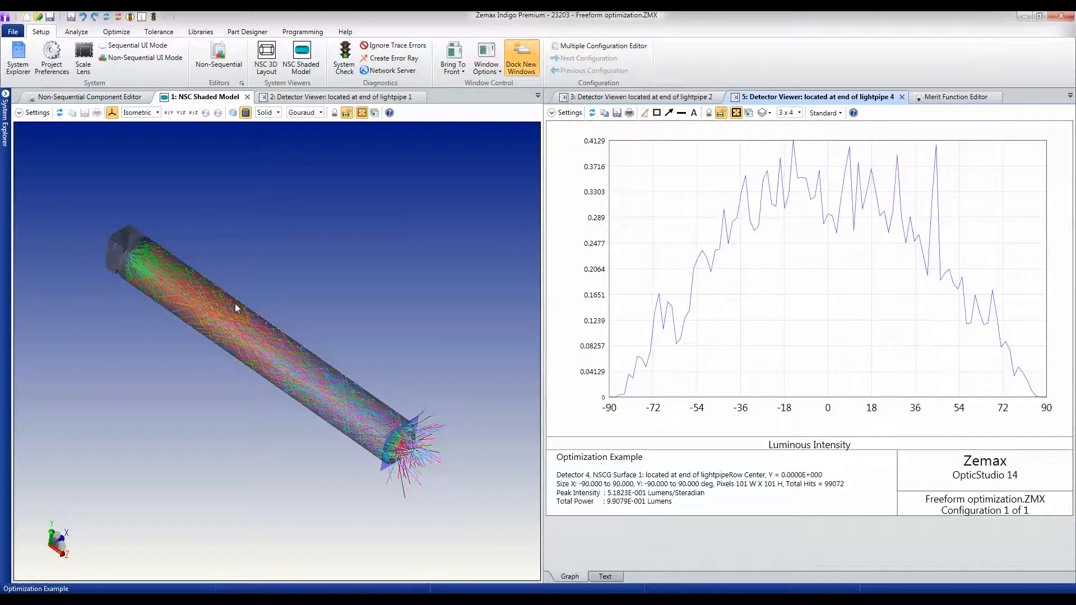
mouse_move(717, 288)
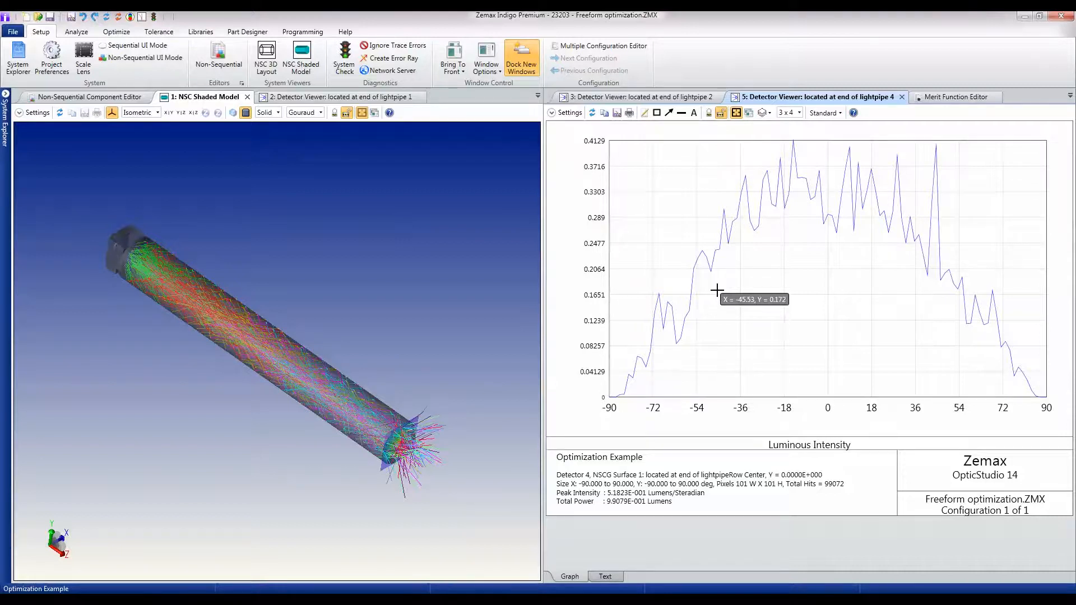
mouse_move(596, 149)
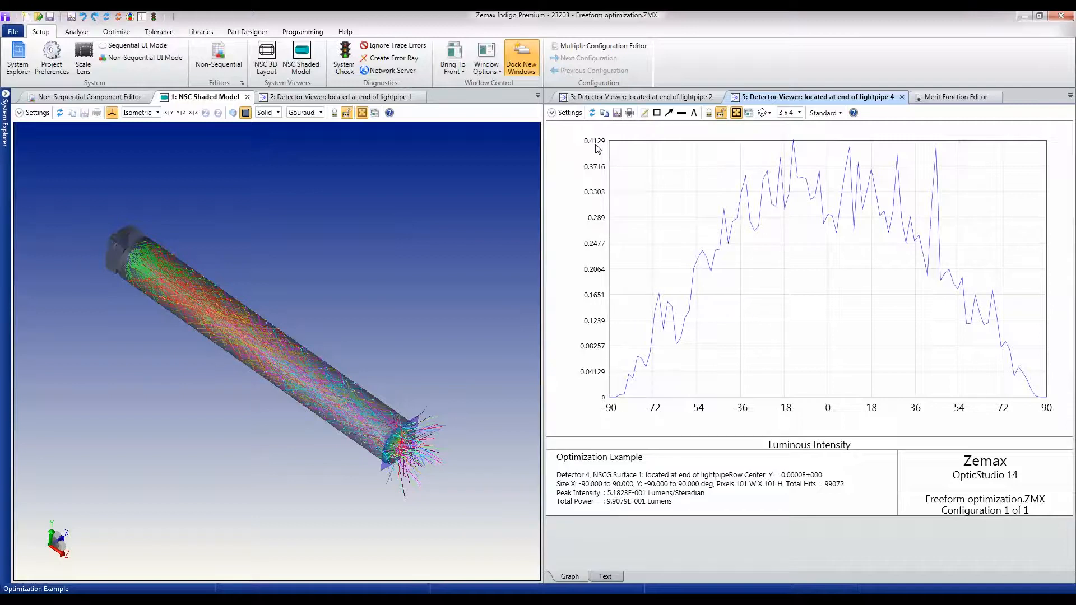
mouse_move(620, 508)
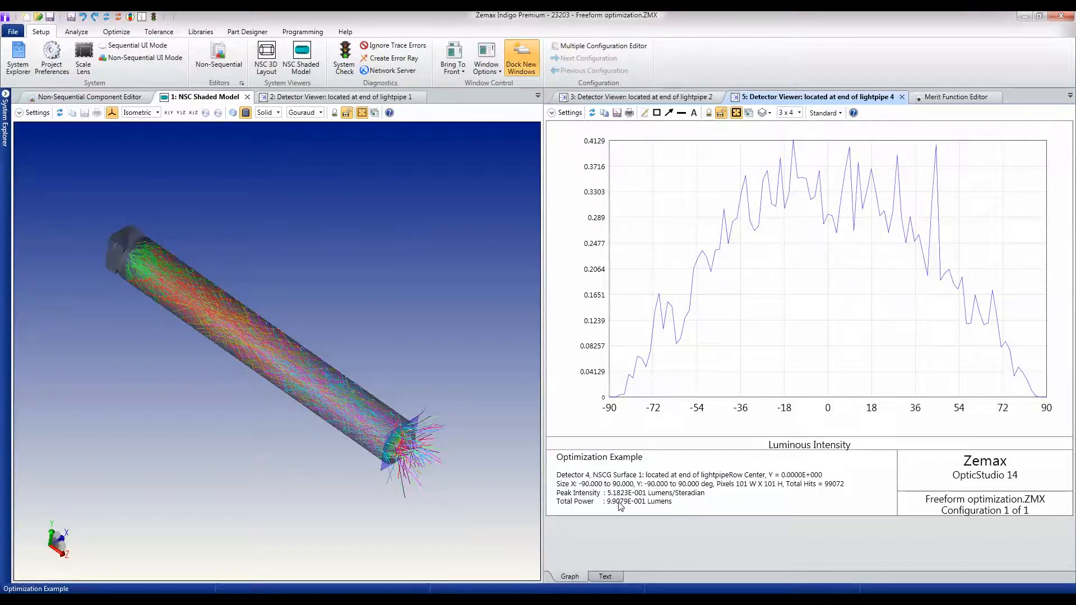
mouse_move(668, 500)
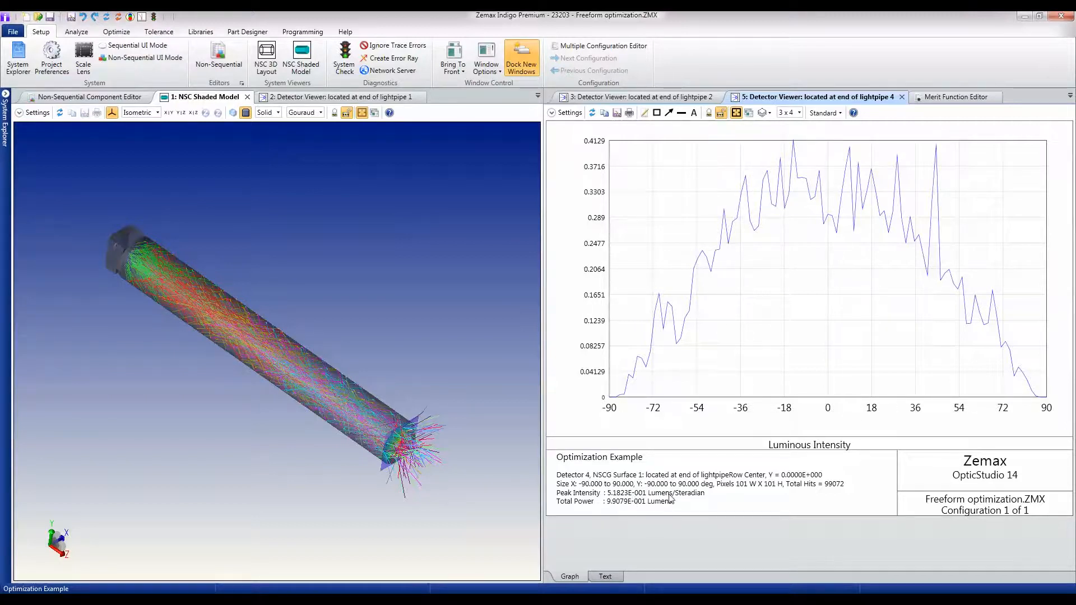
mouse_move(895, 174)
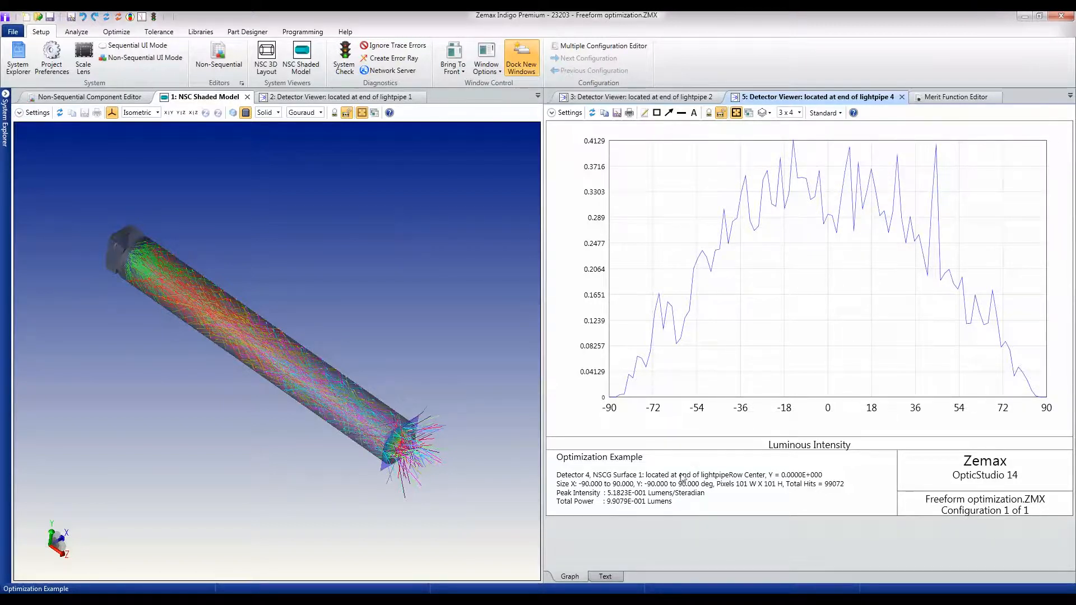
mouse_move(682, 363)
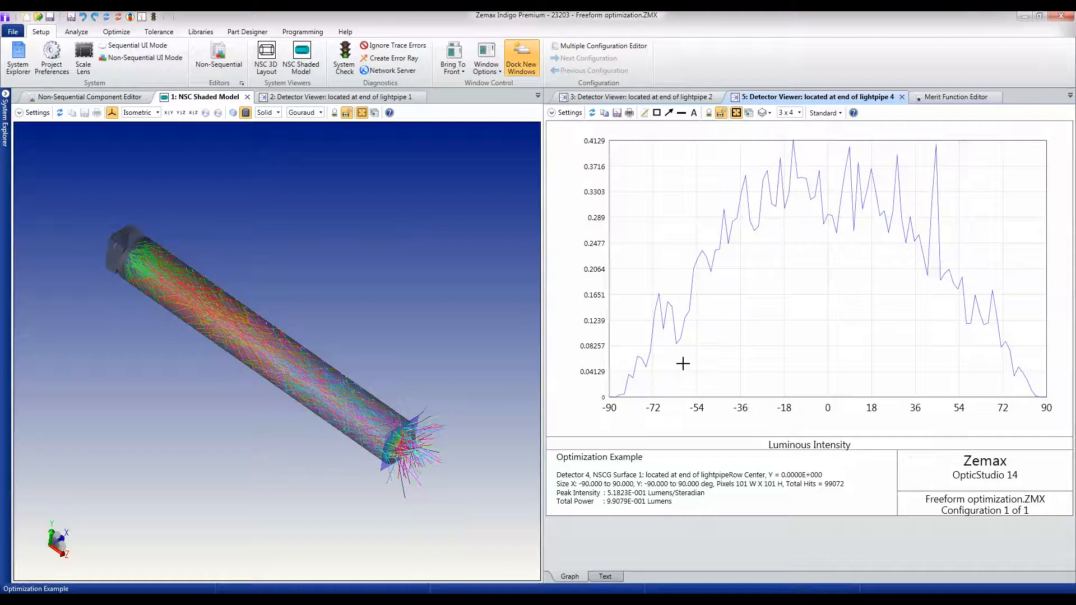
mouse_move(887, 223)
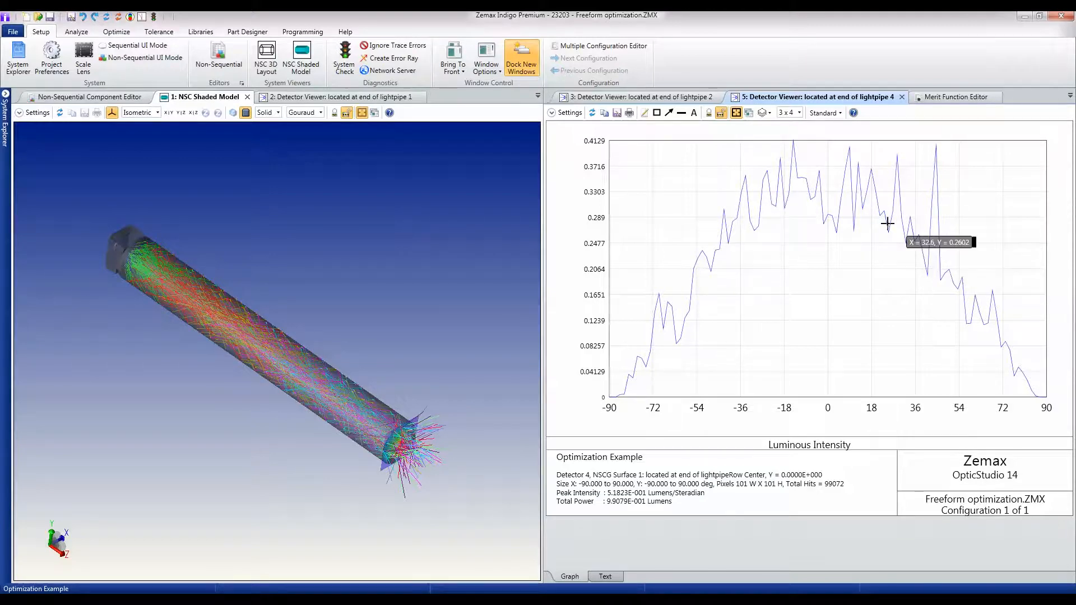
- Apply non-zero Smoothing in the Detector Viewer settings so the jagged profile becomes a clean curve
click(563, 113)
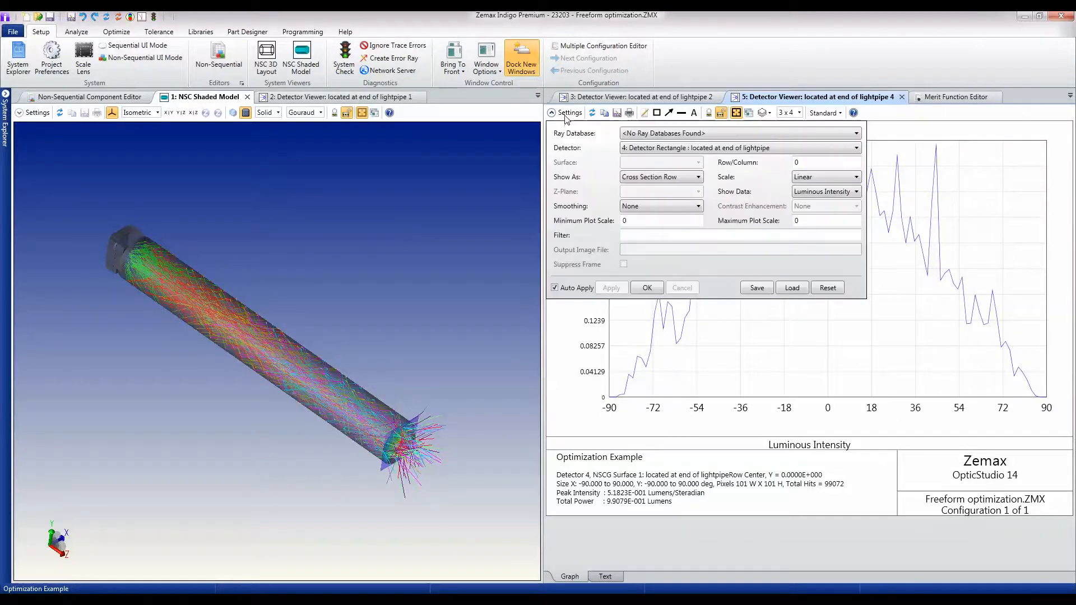
click(697, 206)
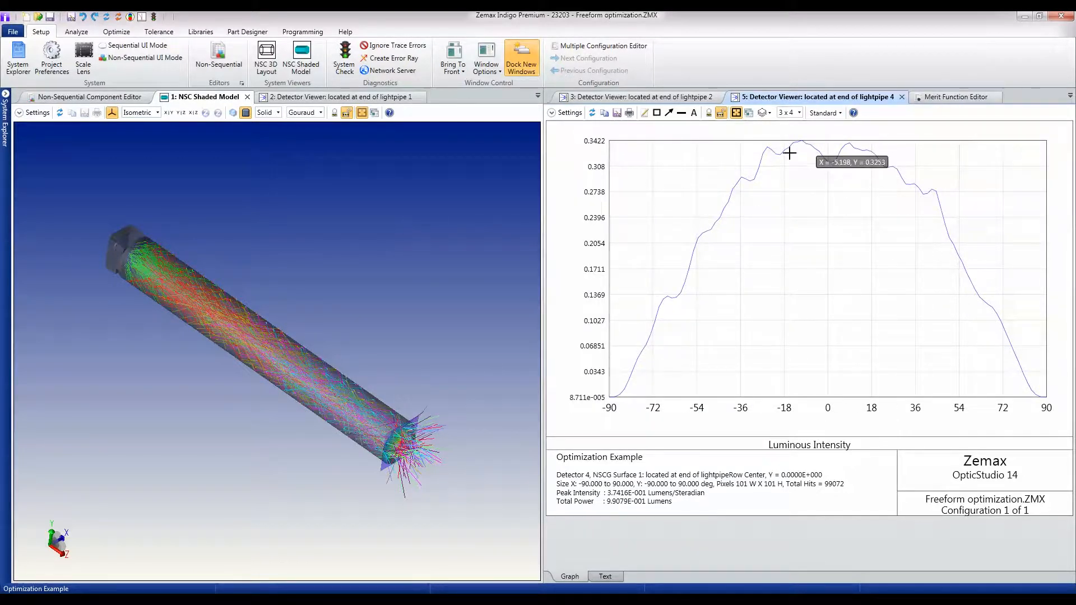
mouse_move(863, 148)
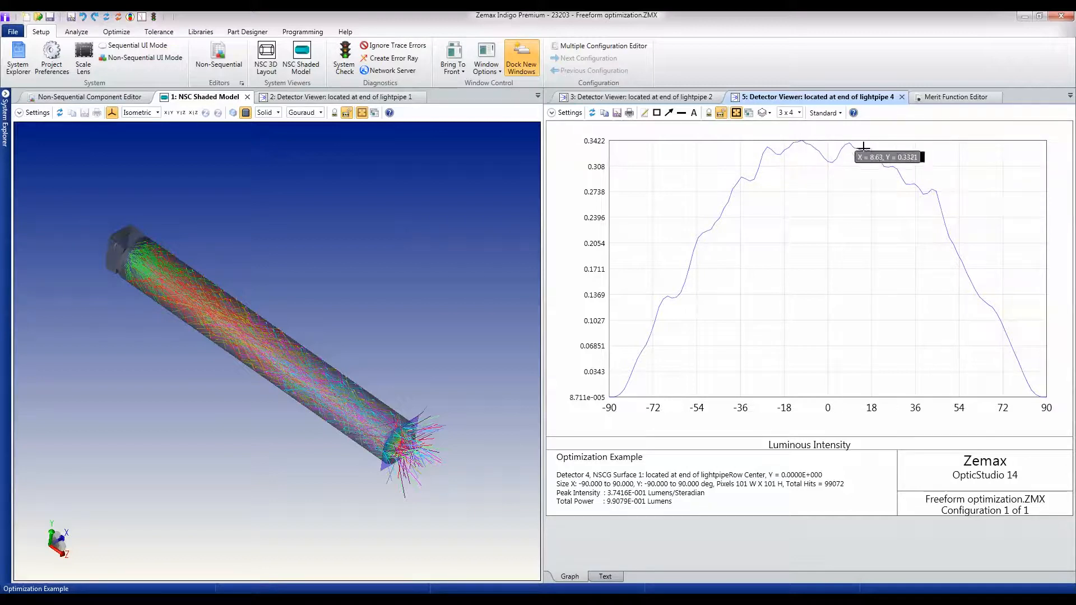
mouse_move(755, 201)
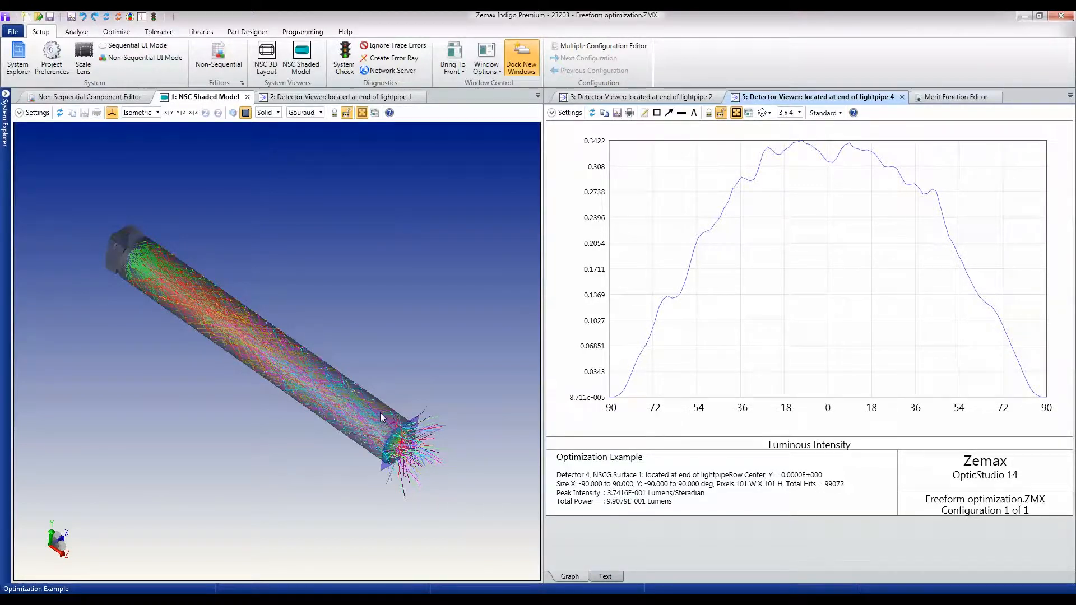
- Show the original broad intensity spot on detector viewer 2 and review the merit function near 12.98
click(950, 97)
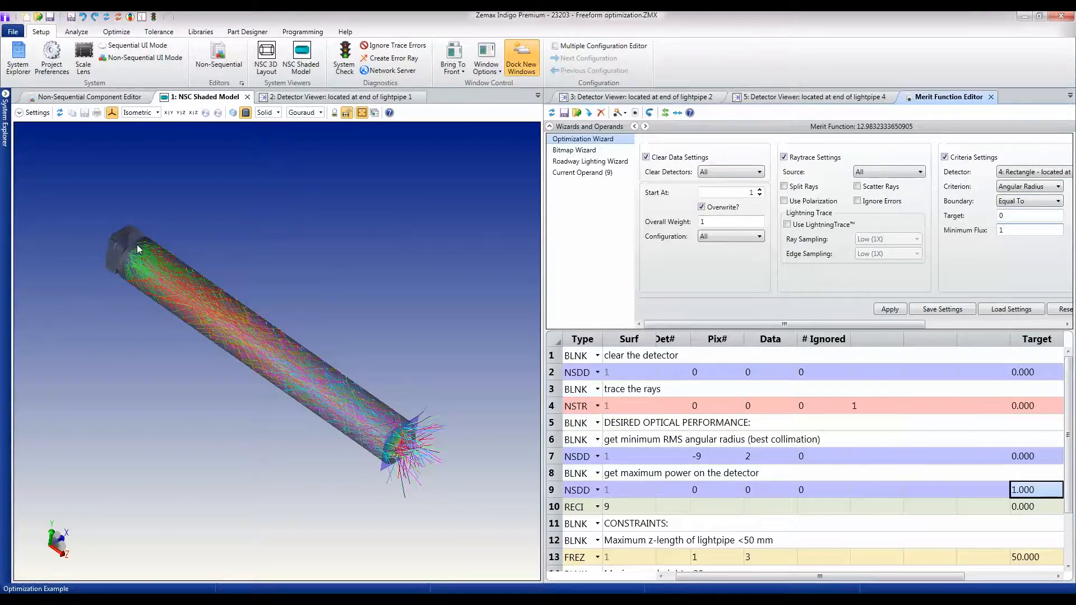
mouse_move(249, 247)
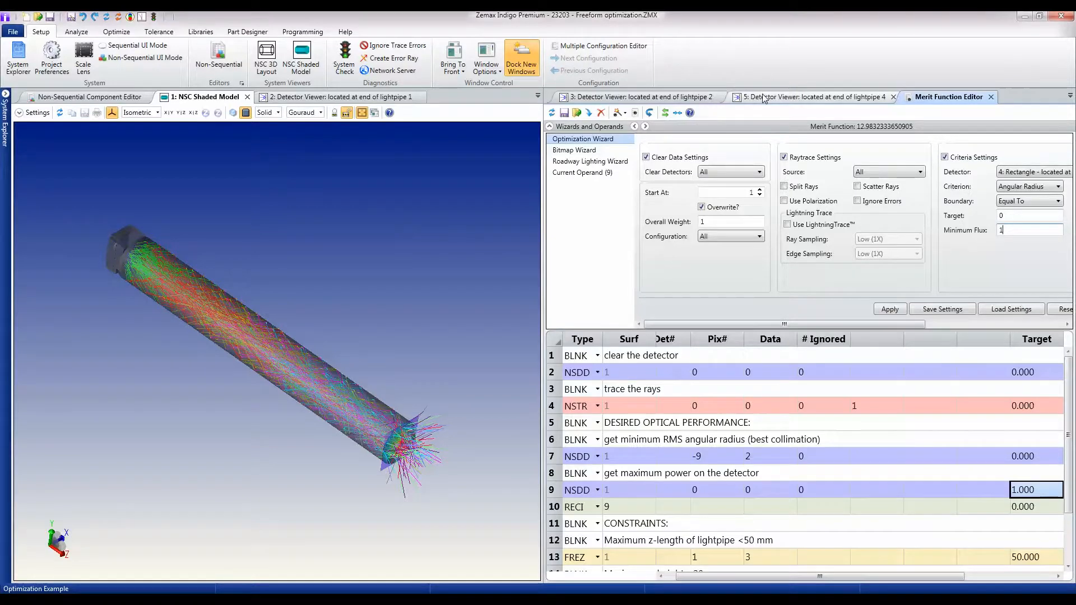
click(635, 96)
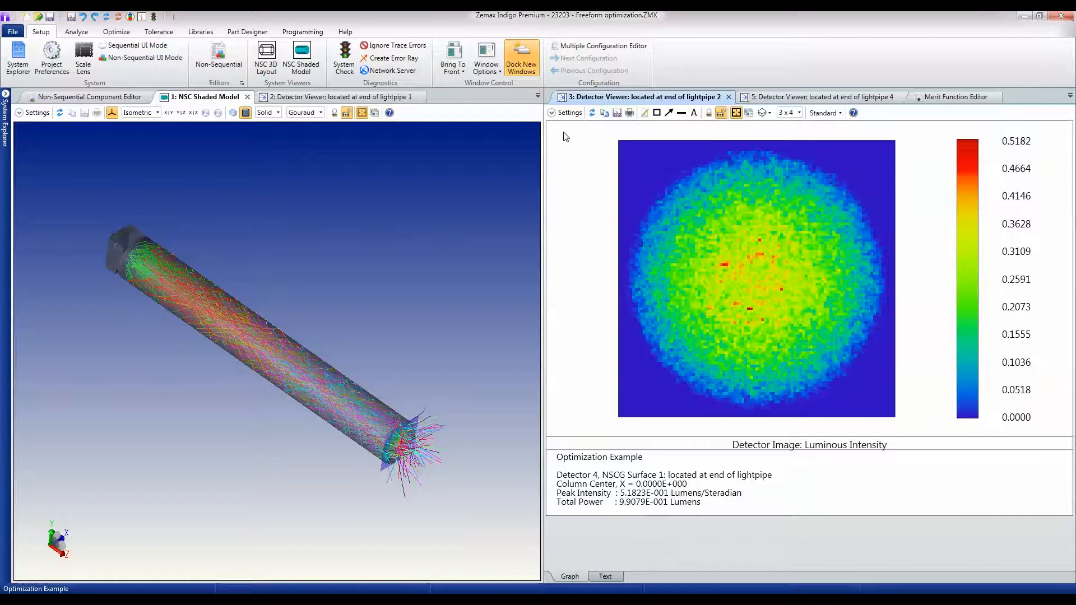
- Set up a Local Optimization with Orthogonal Descent limited to 5 cycles
click(116, 32)
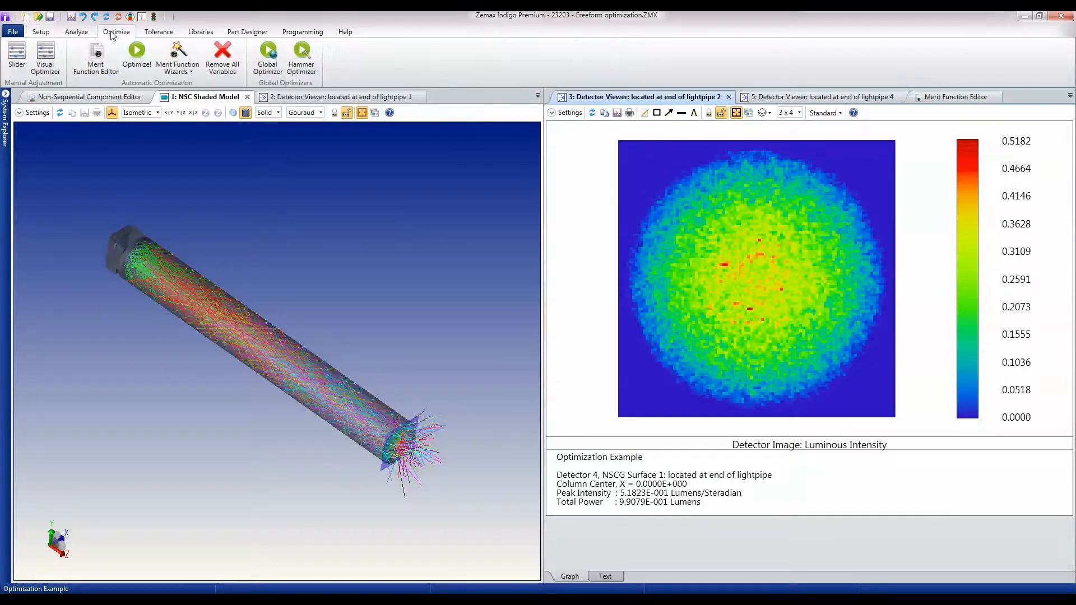
click(136, 54)
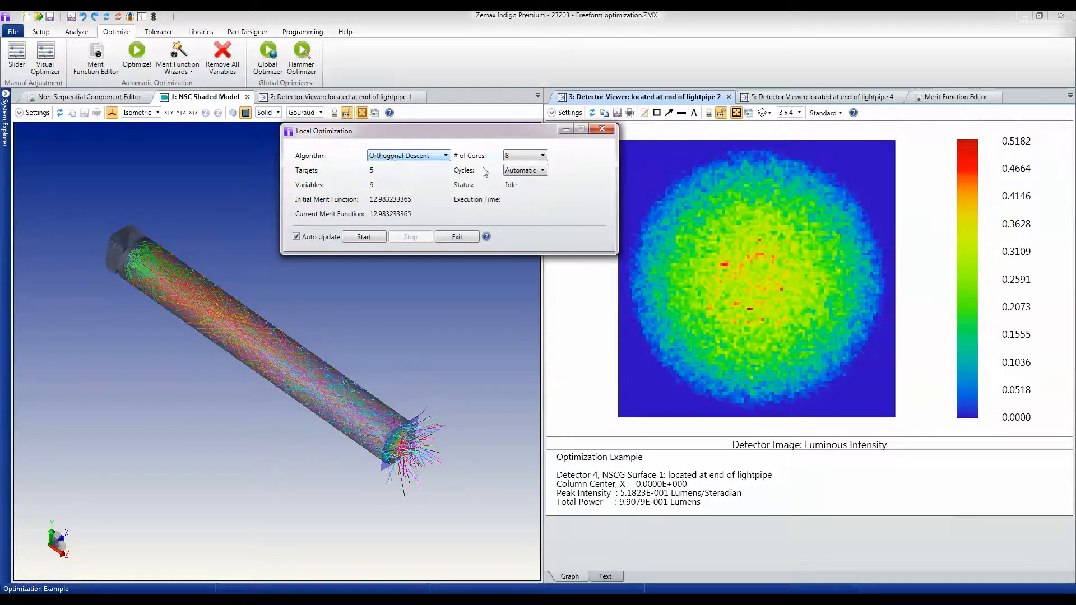
click(542, 169)
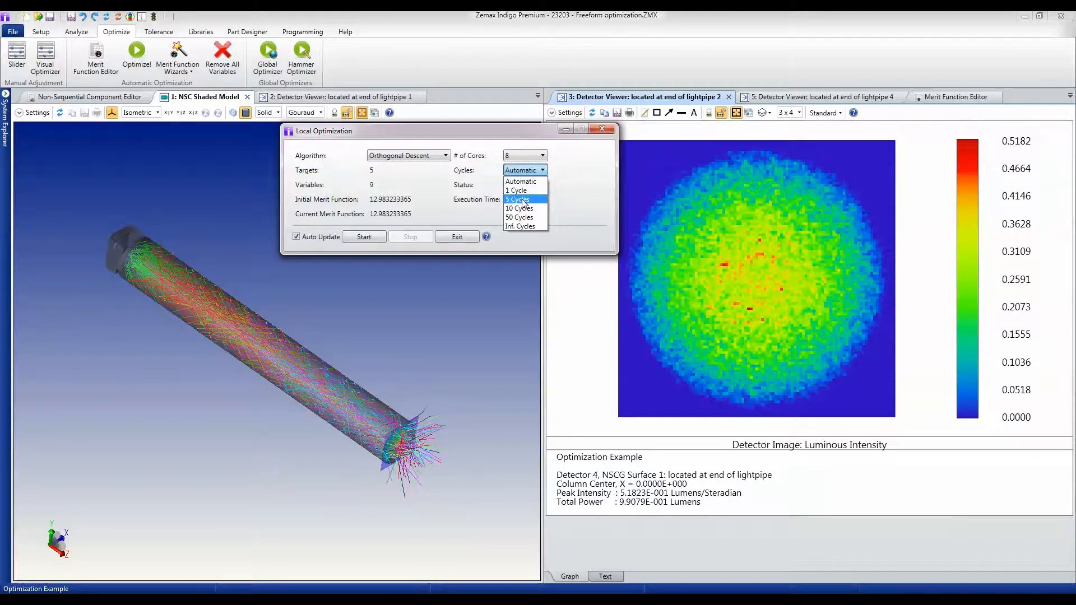
click(519, 198)
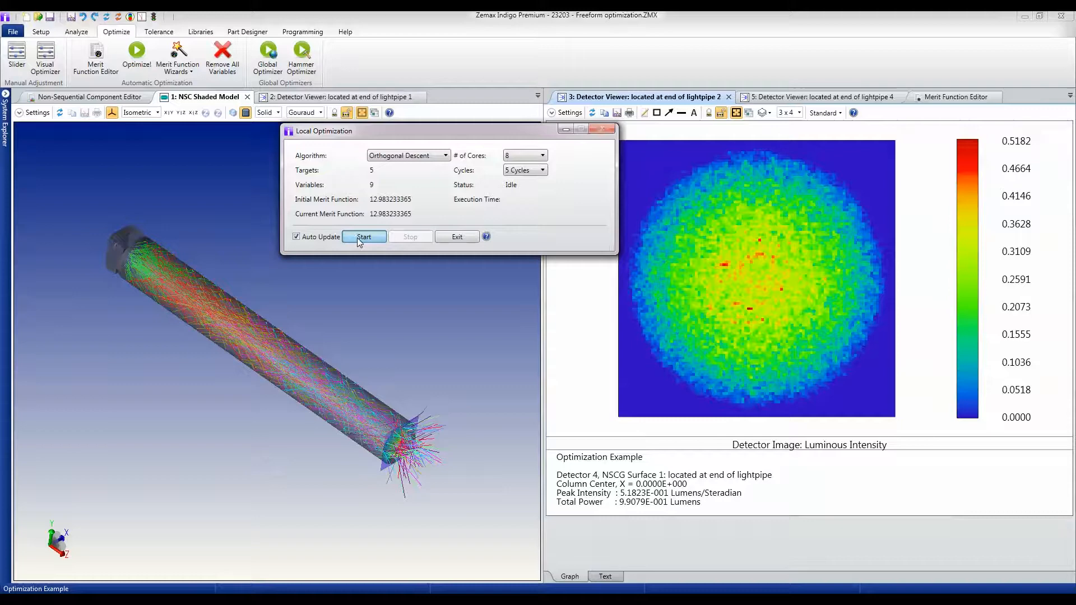
- Start the local optimization run so the merit function drops and the detector spot tightens
click(365, 236)
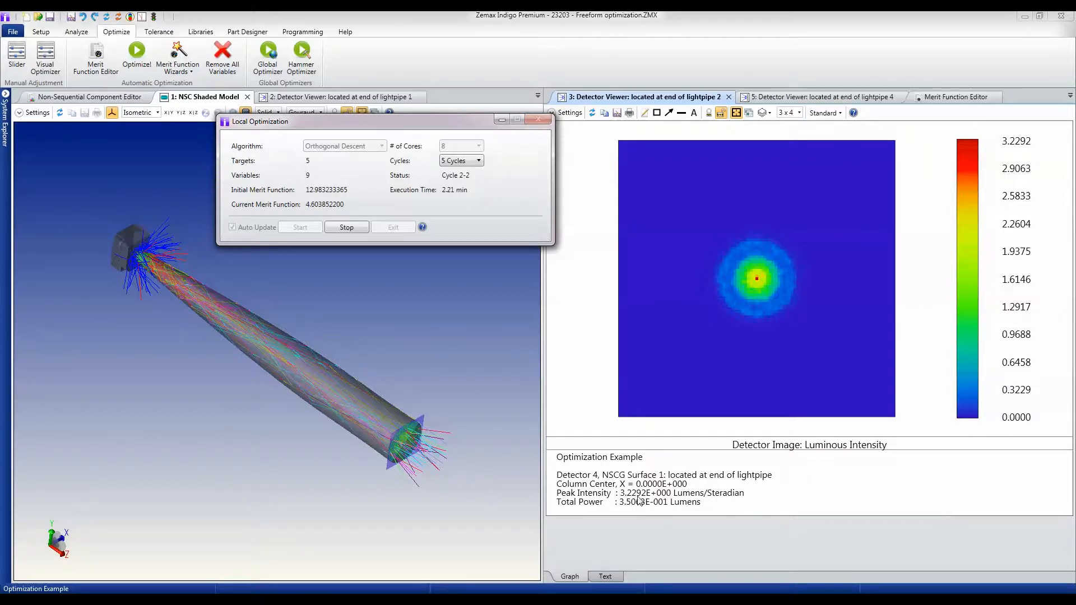
mouse_move(724, 413)
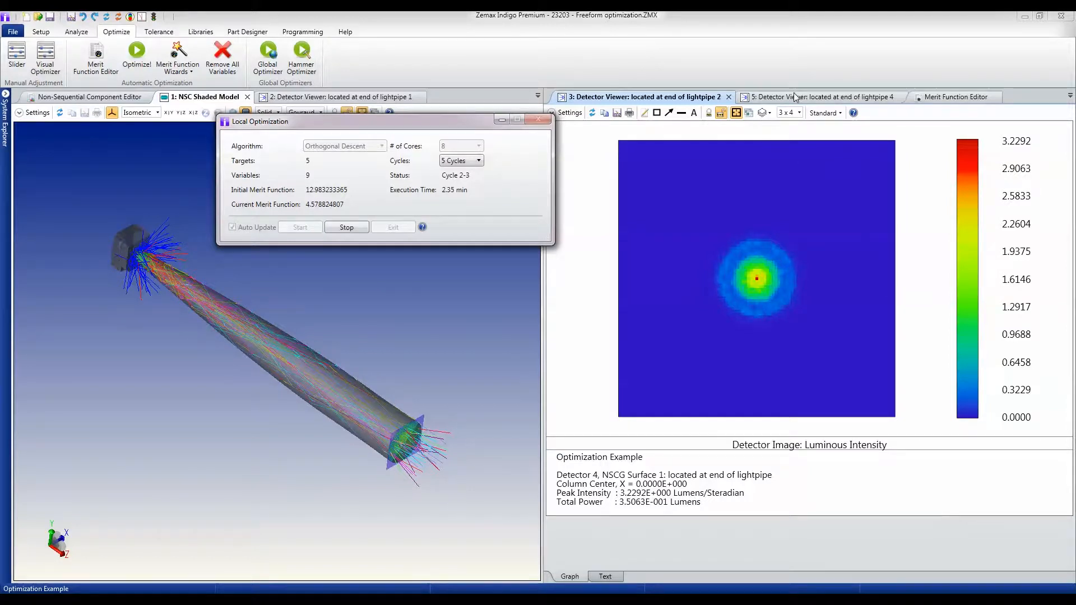
mouse_move(824, 390)
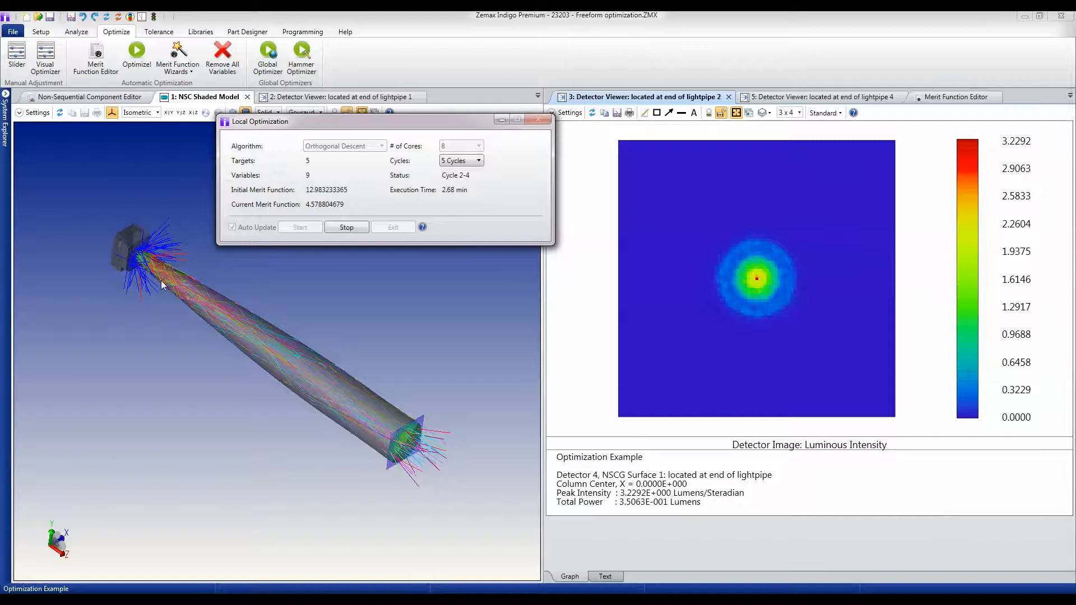
mouse_move(225, 333)
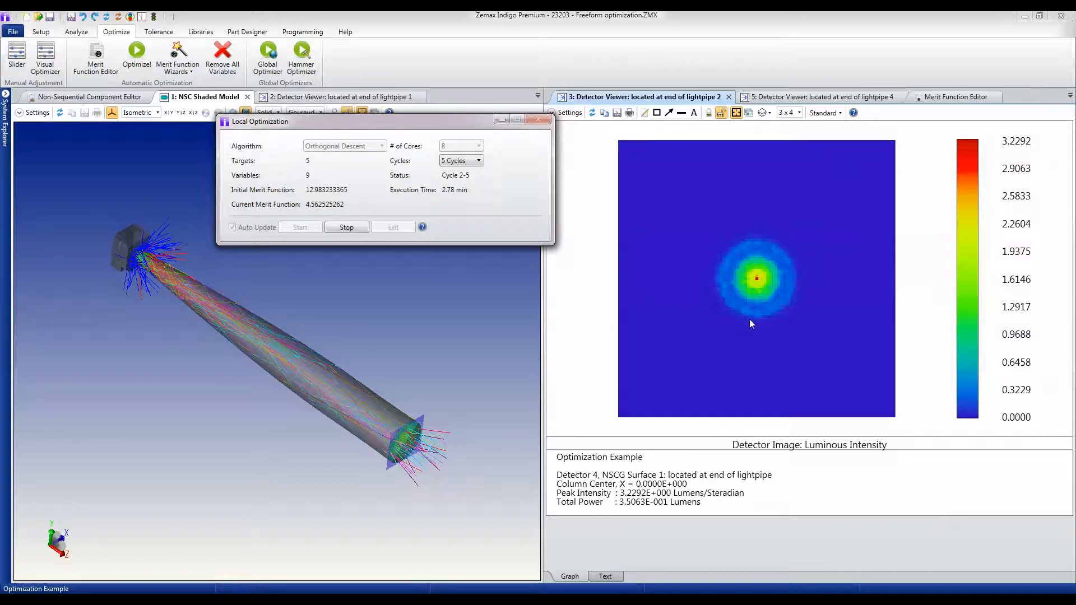
mouse_move(797, 316)
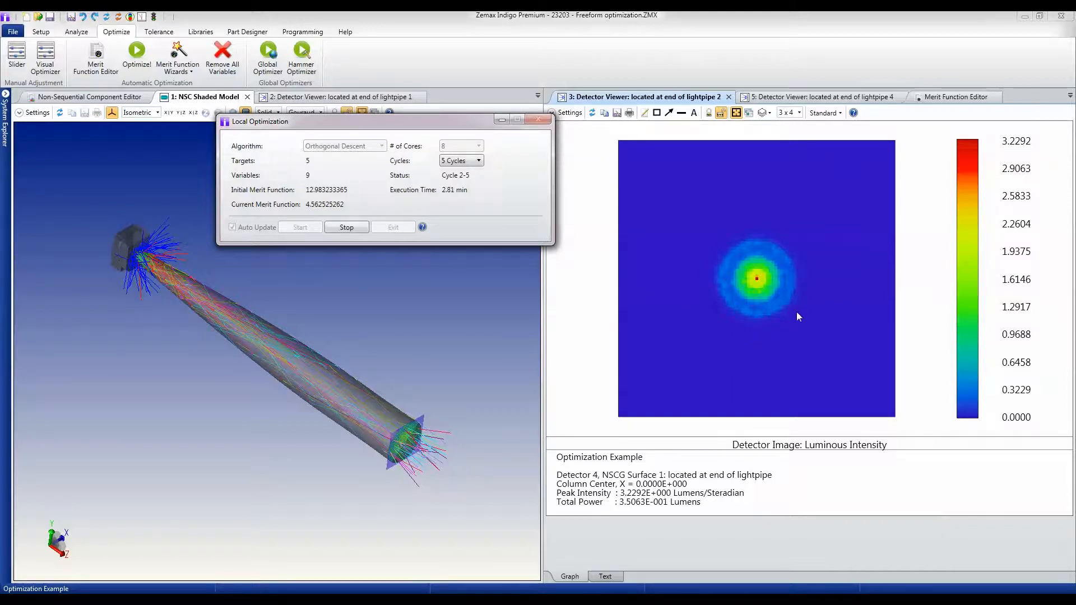
mouse_move(670, 361)
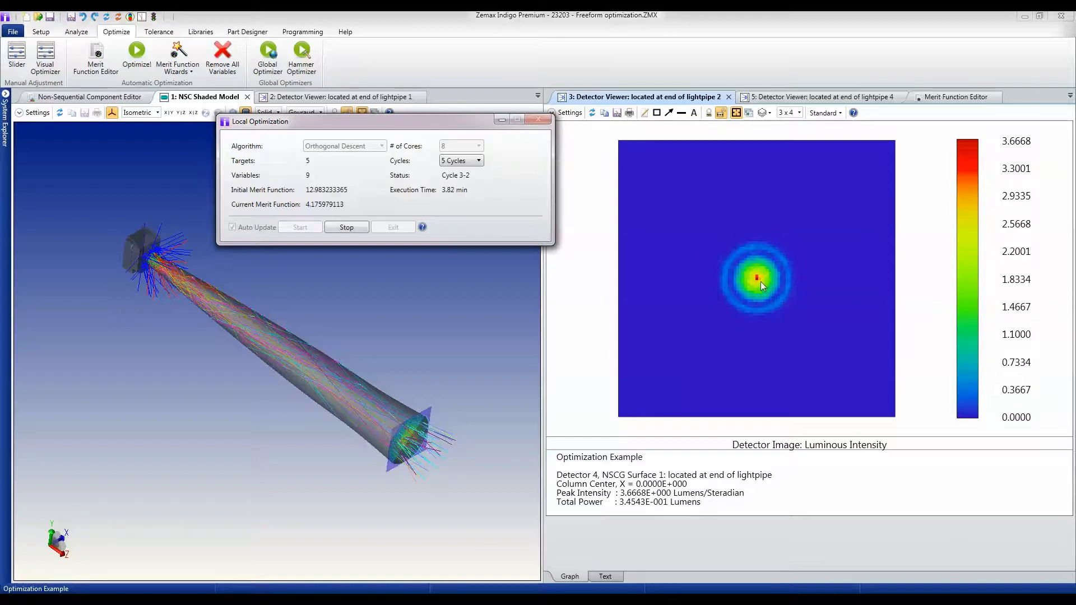
mouse_move(718, 293)
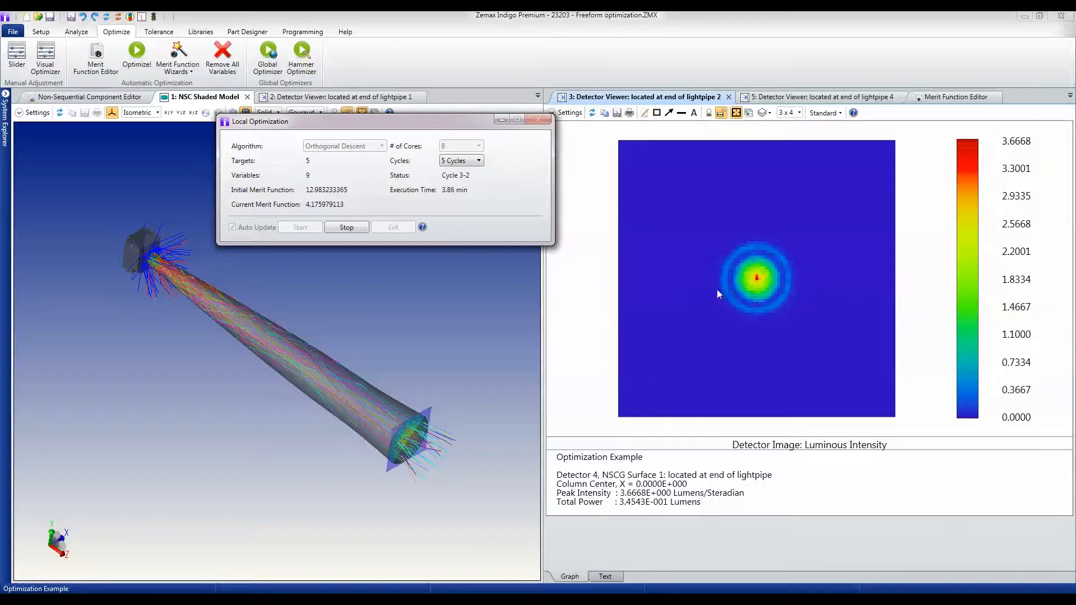
mouse_move(751, 287)
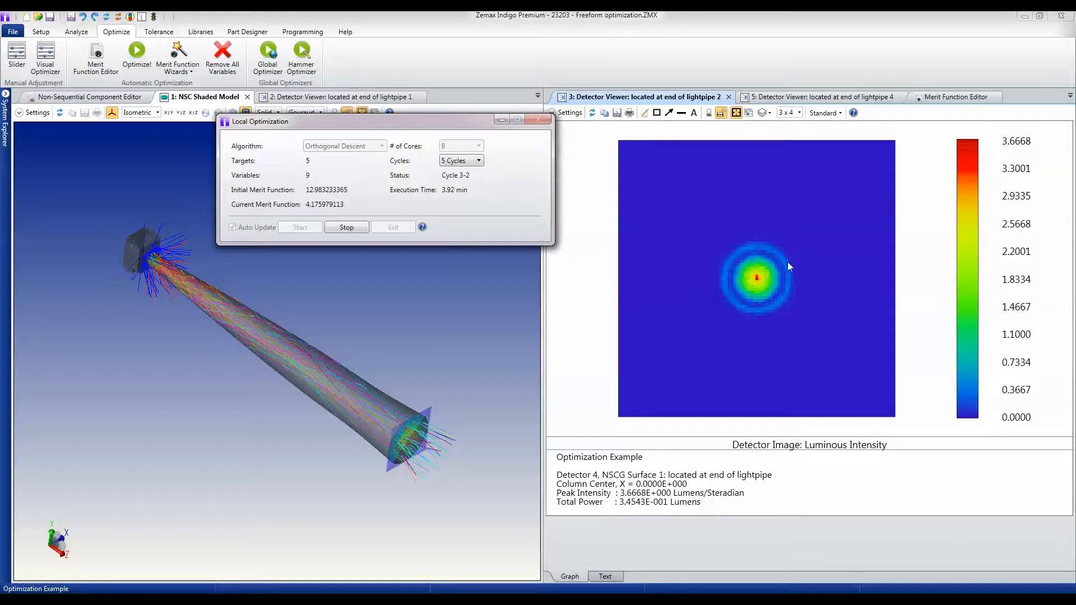
mouse_move(739, 253)
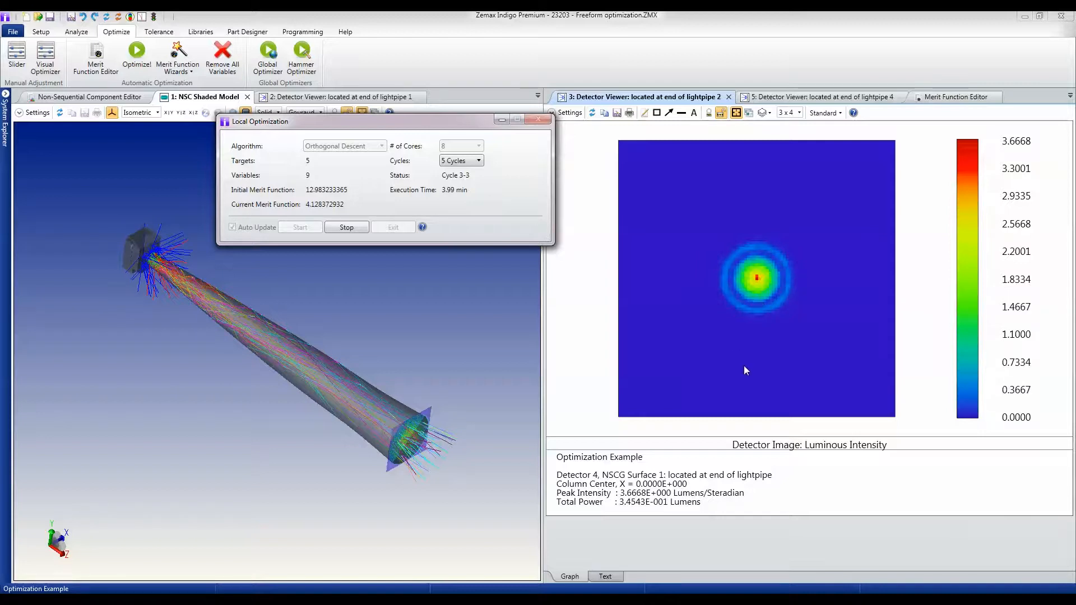
mouse_move(758, 284)
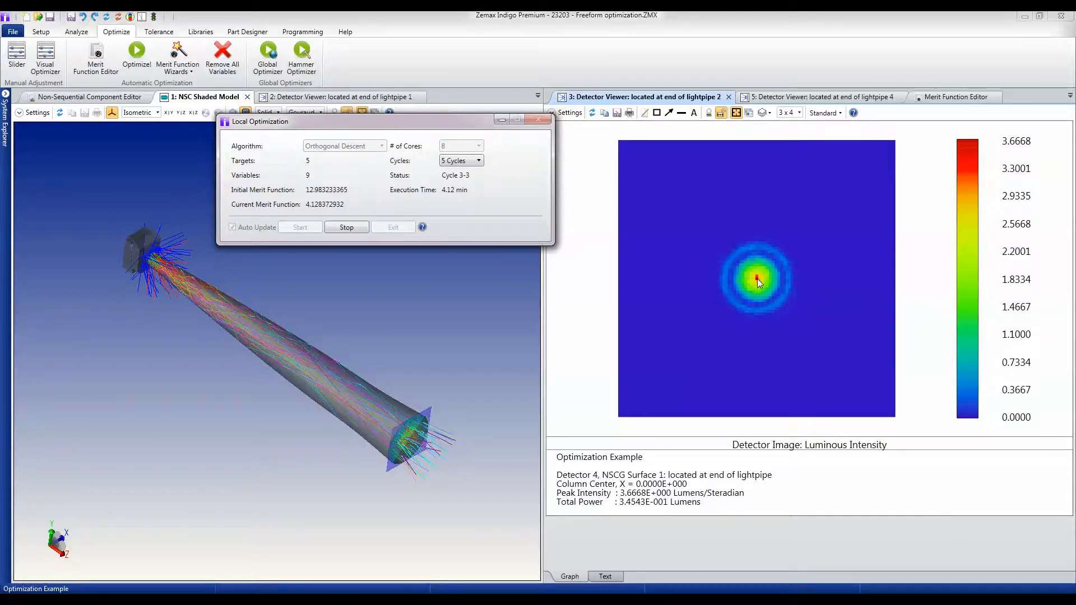
mouse_move(794, 323)
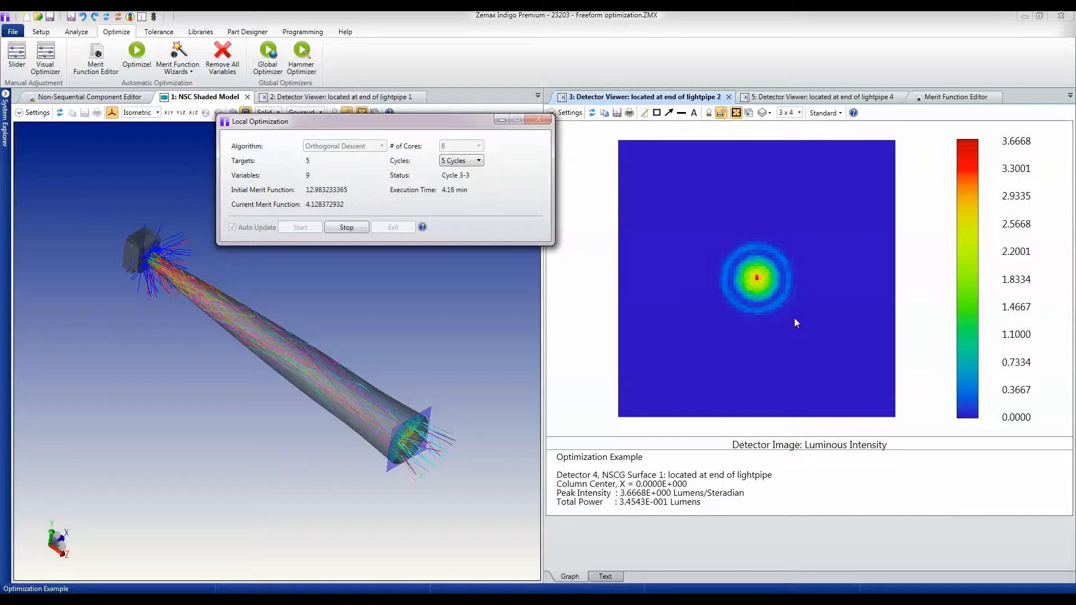
mouse_move(592, 266)
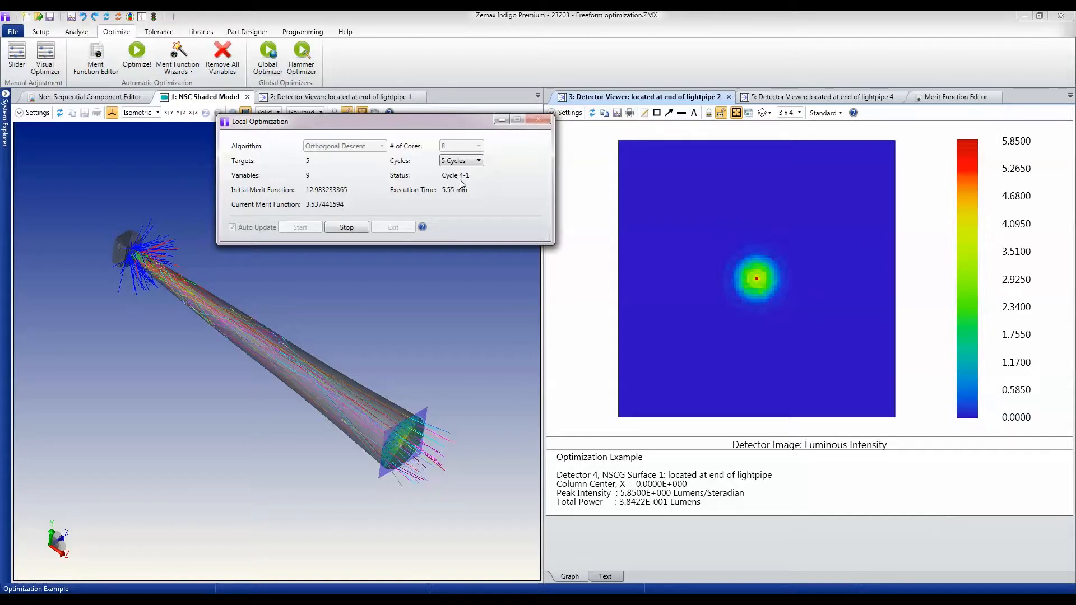
mouse_move(300, 216)
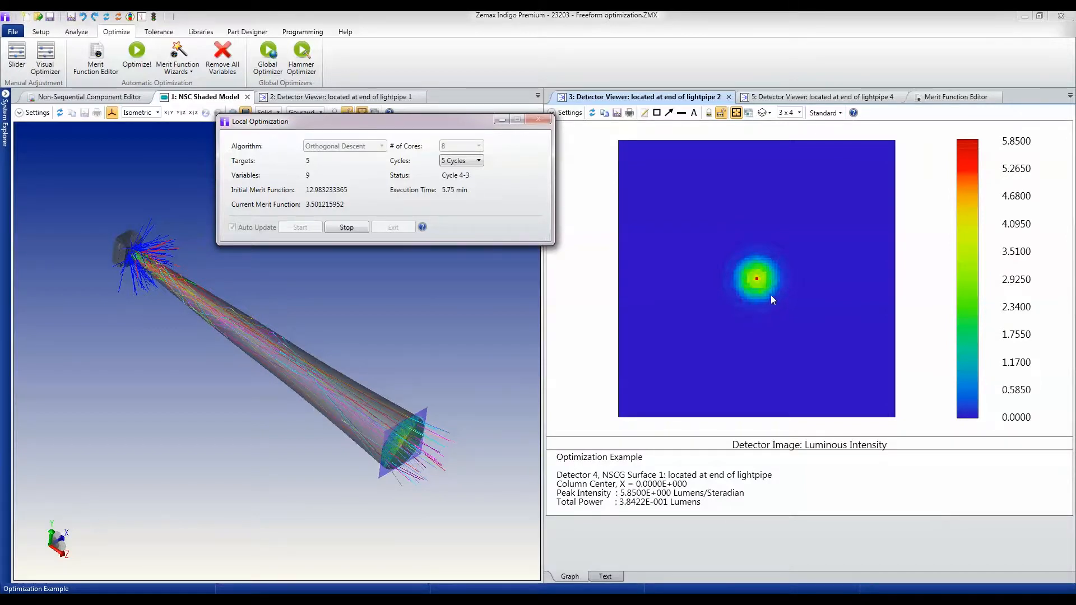
mouse_move(764, 259)
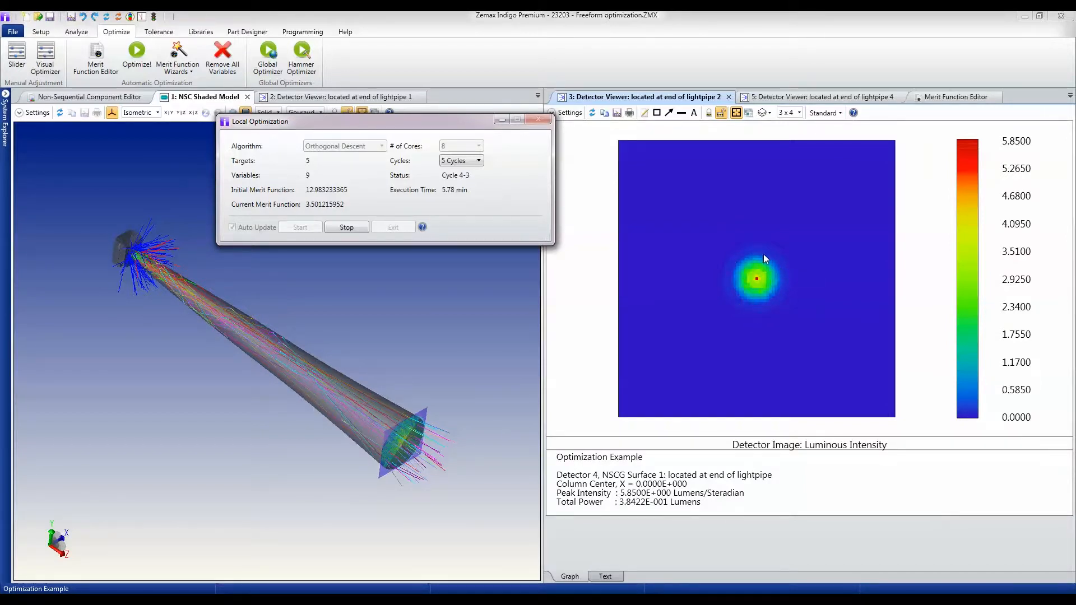
mouse_move(724, 268)
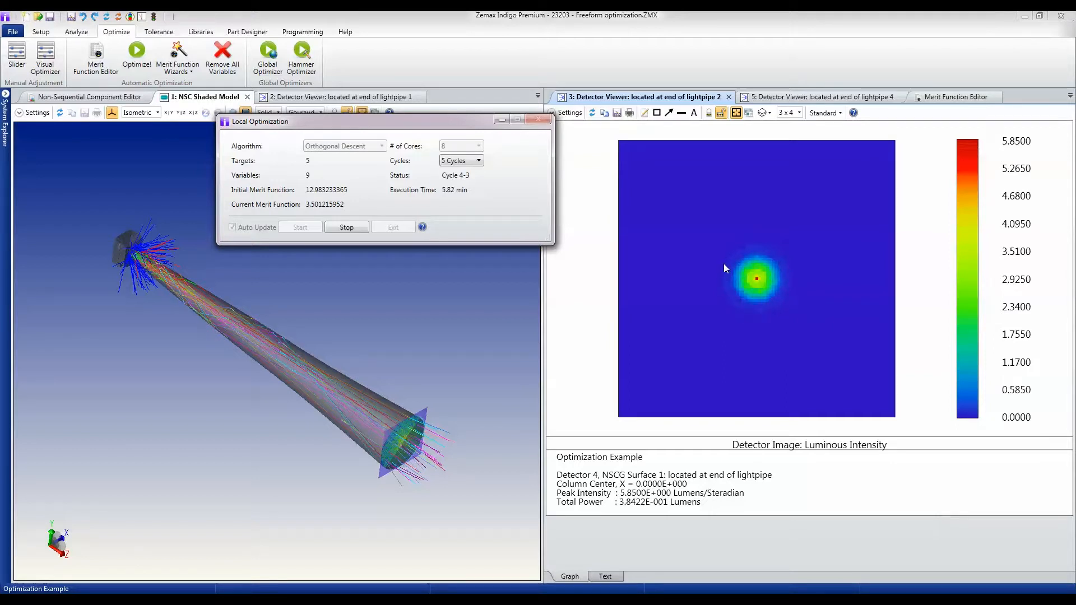
mouse_move(734, 305)
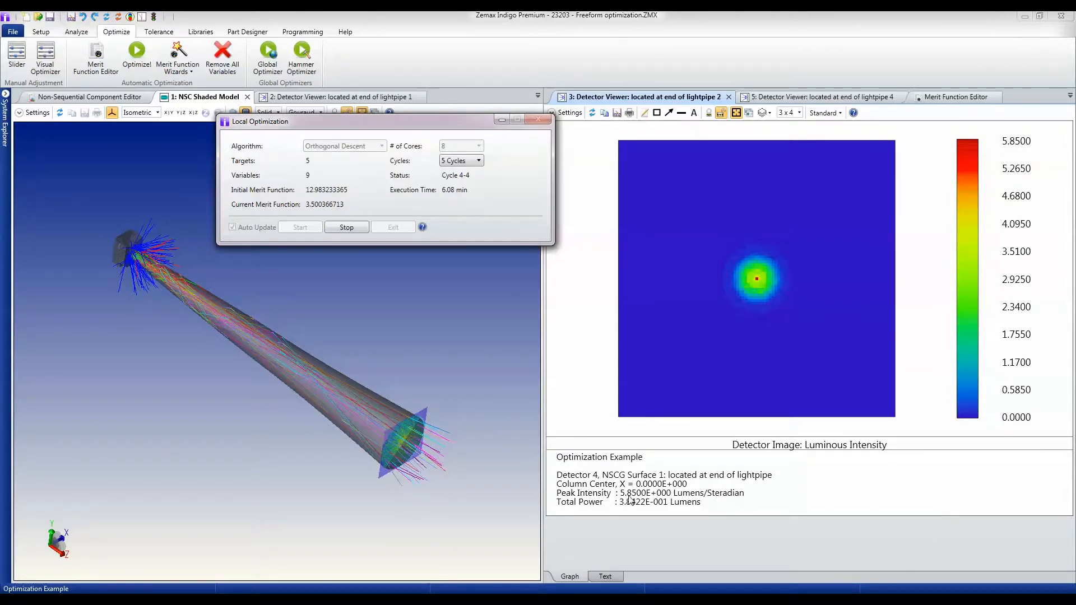
mouse_move(730, 502)
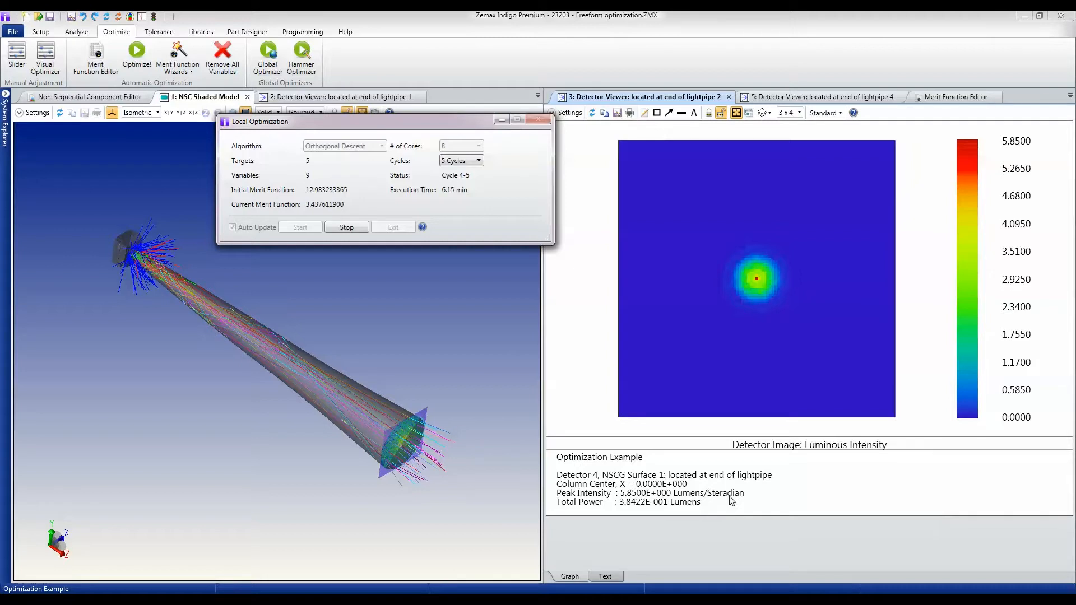
mouse_move(764, 480)
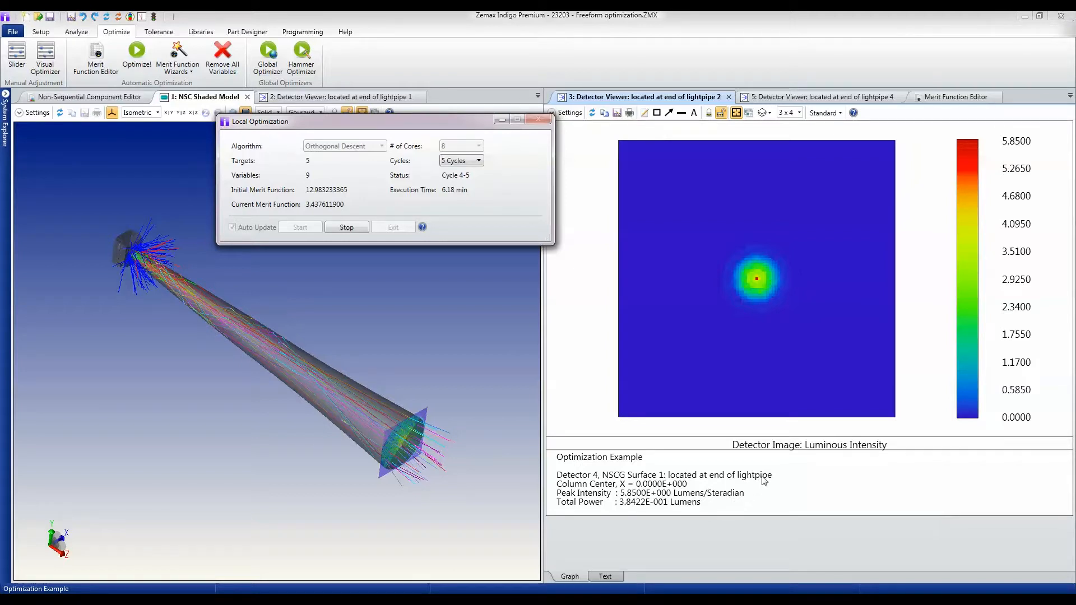
mouse_move(636, 320)
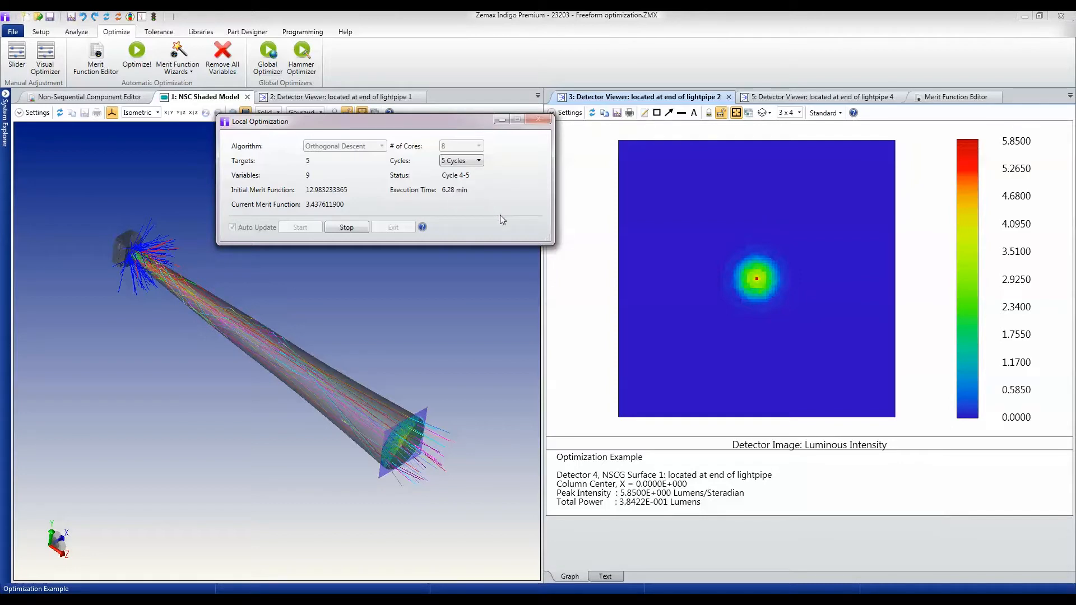
mouse_move(639, 431)
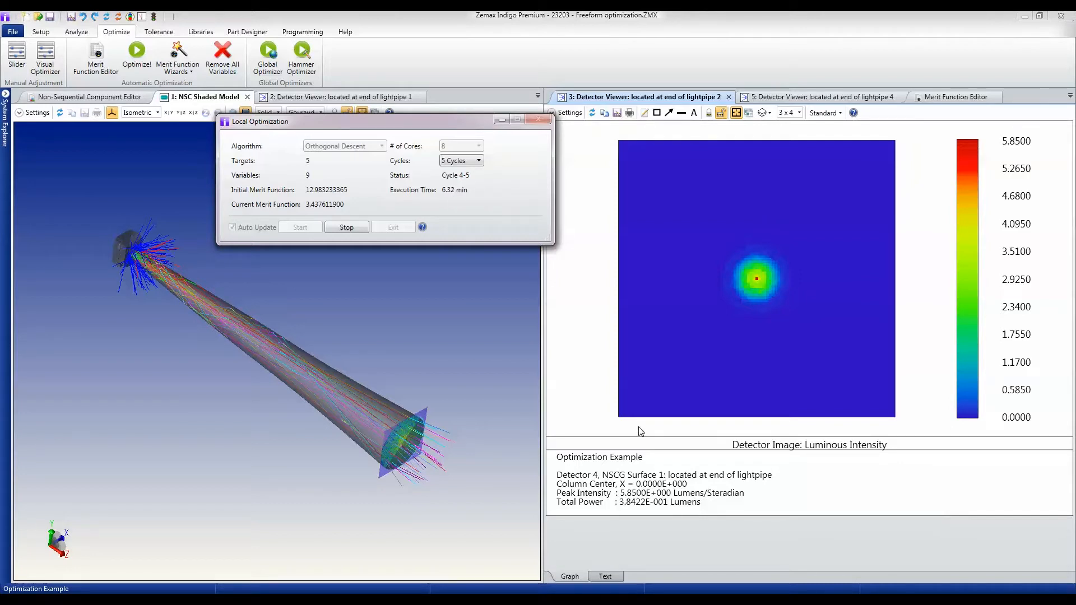
- Stop the optimization at merit function 2.9077 and exit the Local Optimization dialog
click(346, 227)
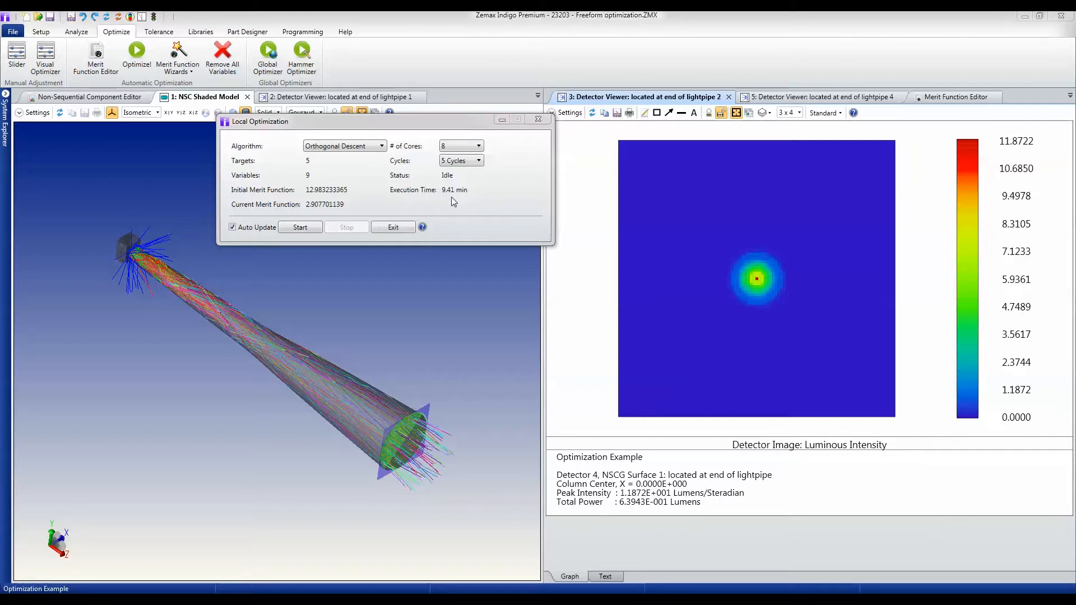
mouse_move(330, 199)
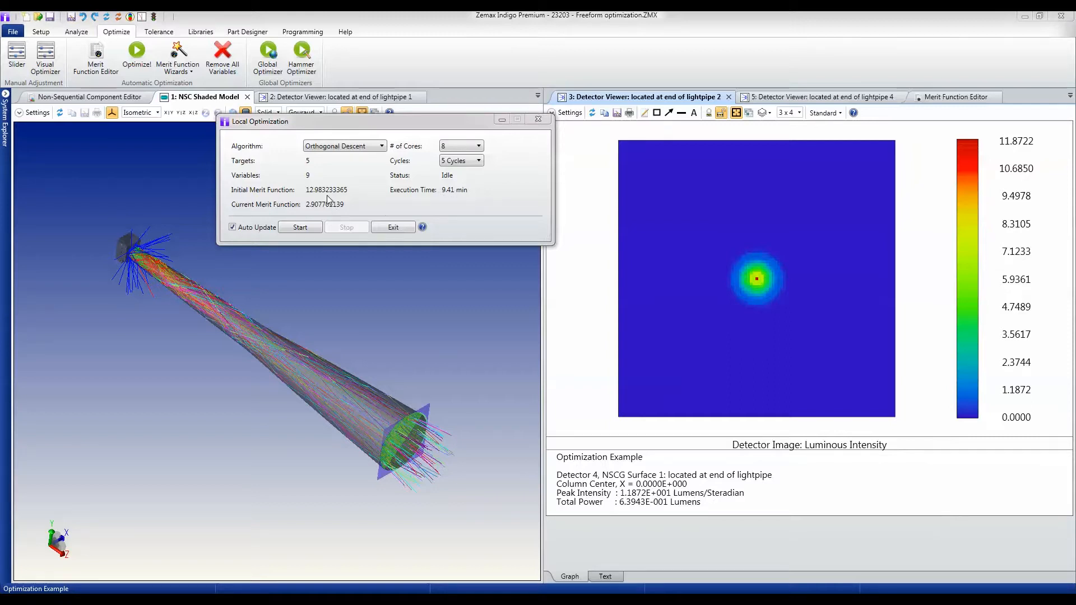
mouse_move(318, 221)
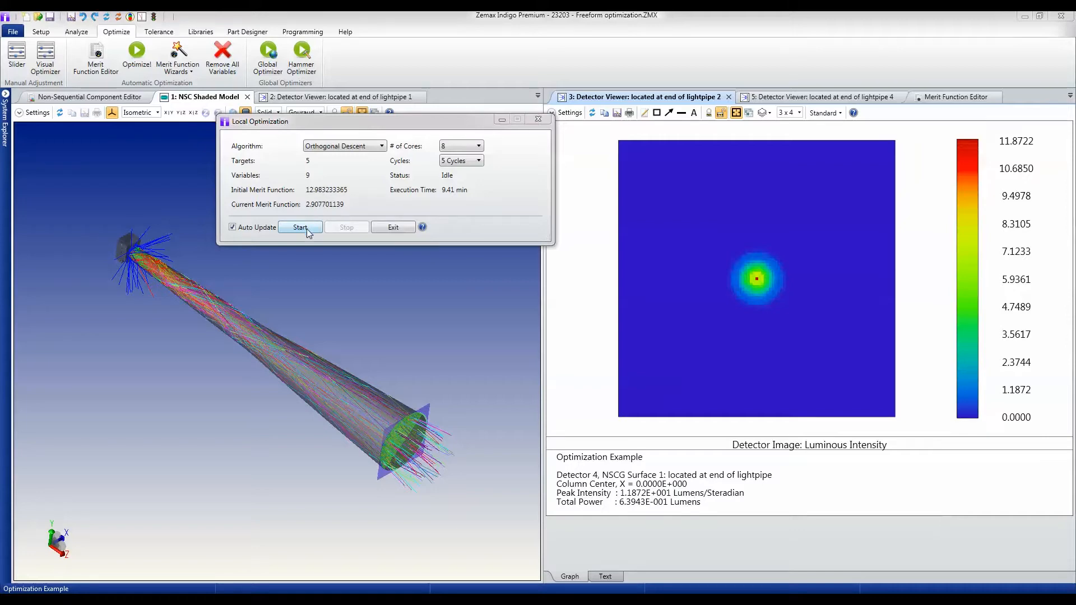
click(392, 227)
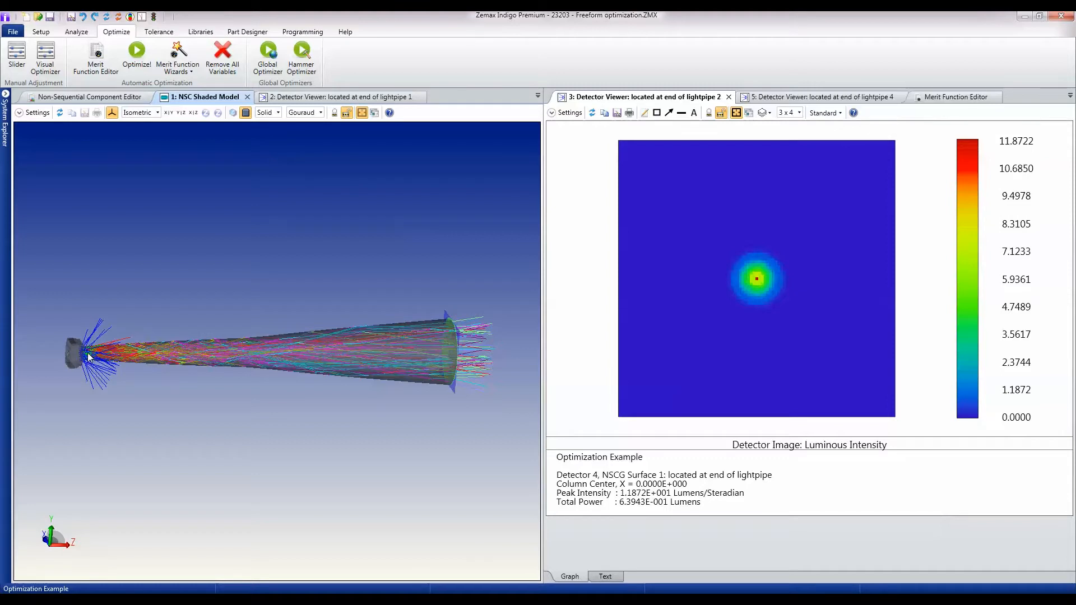
mouse_move(88, 342)
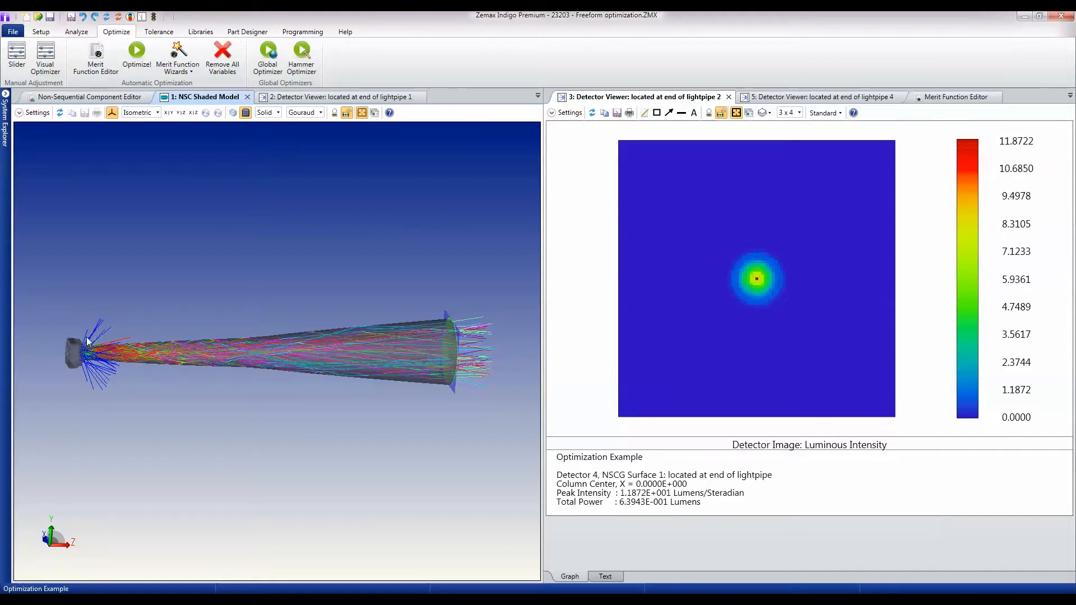
mouse_move(123, 355)
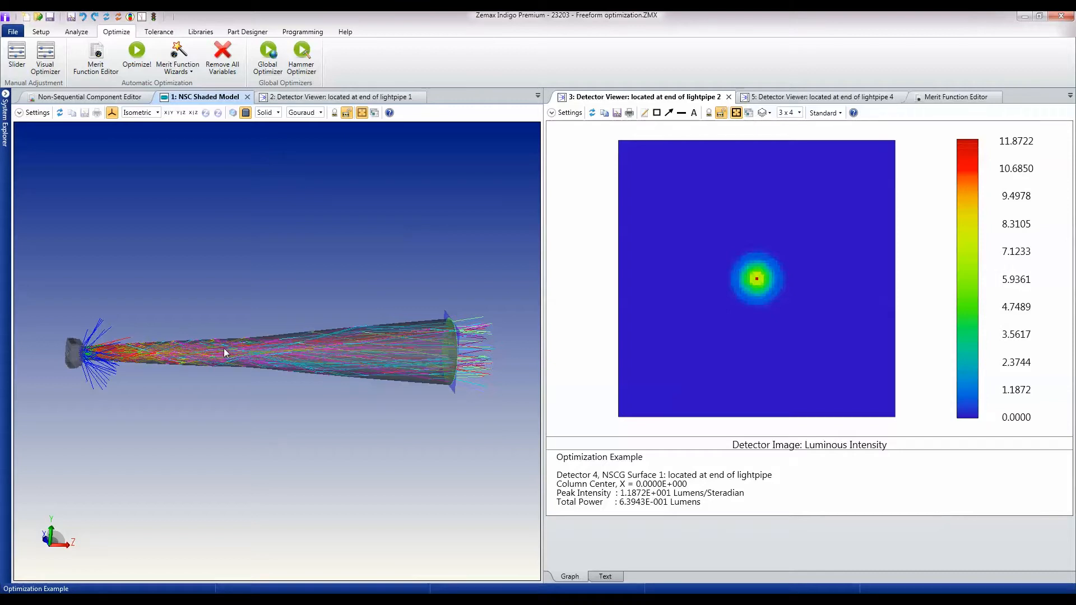
mouse_move(409, 342)
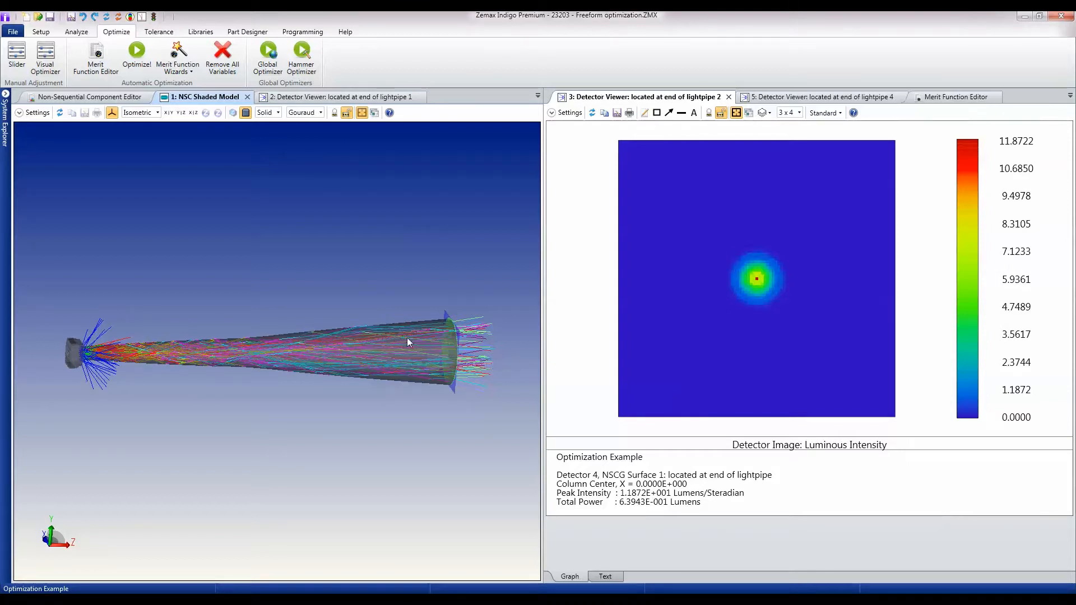
mouse_move(624, 501)
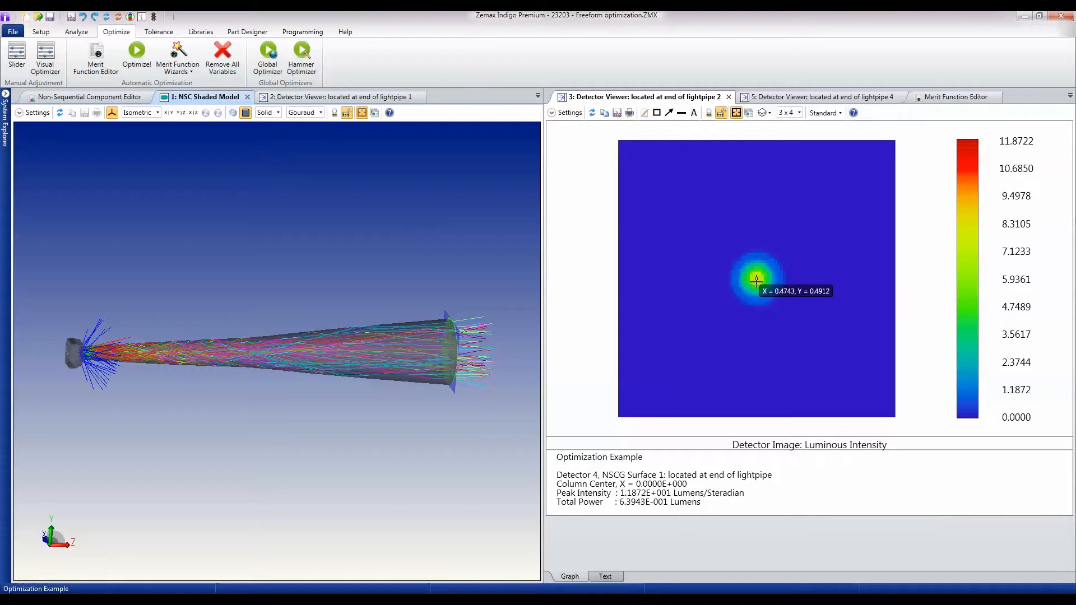
mouse_move(801, 263)
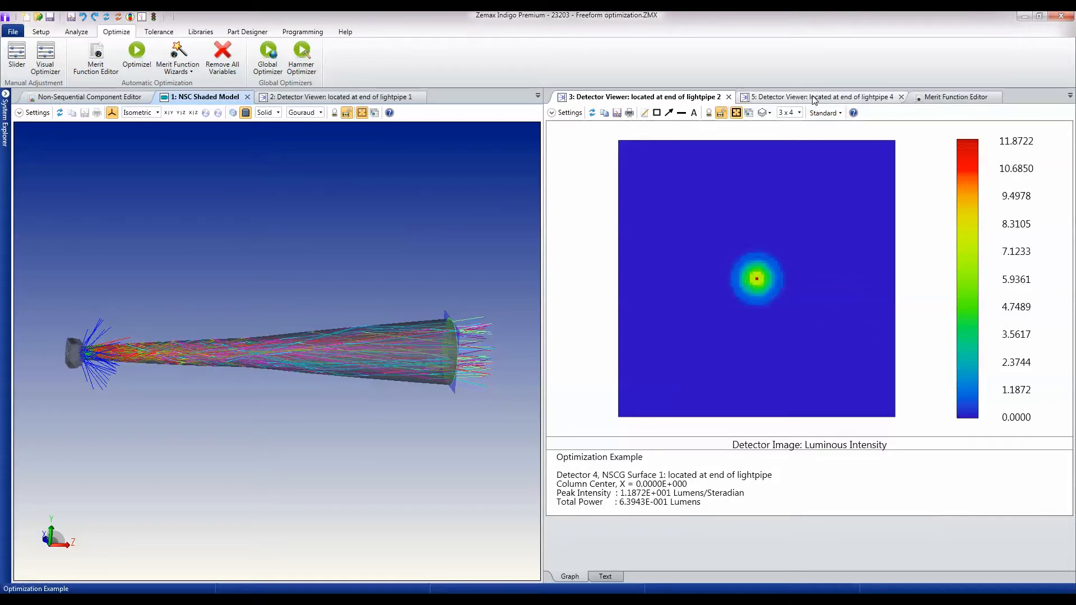
- Show the optimized detector's cross-section on viewer 4, a narrow peak of about 7.39 near zero degrees
click(816, 97)
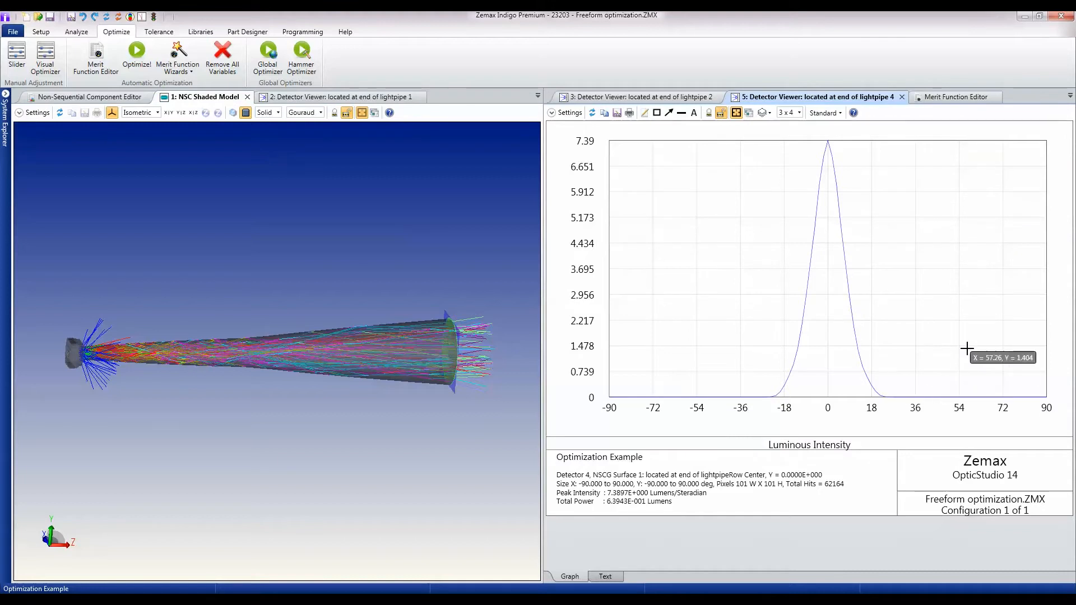
mouse_move(968, 345)
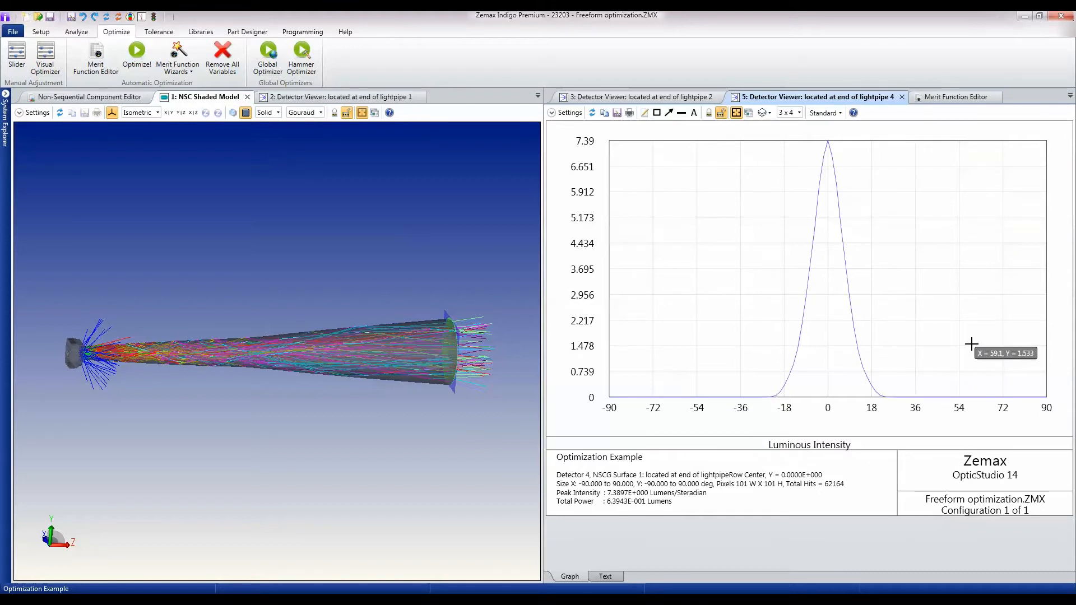
mouse_move(829, 295)
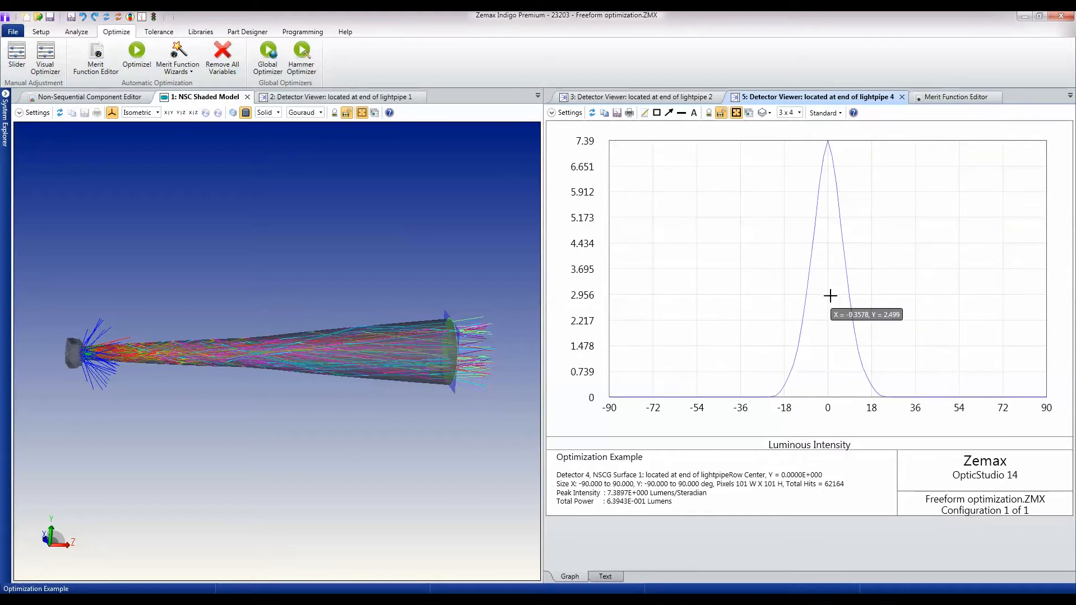
mouse_move(881, 390)
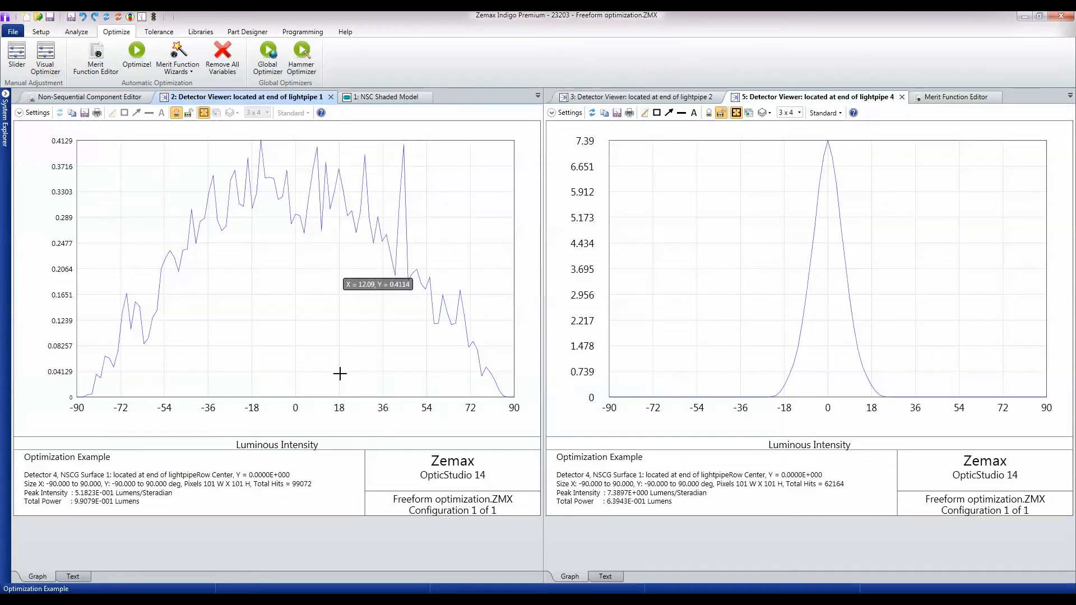
mouse_move(343, 464)
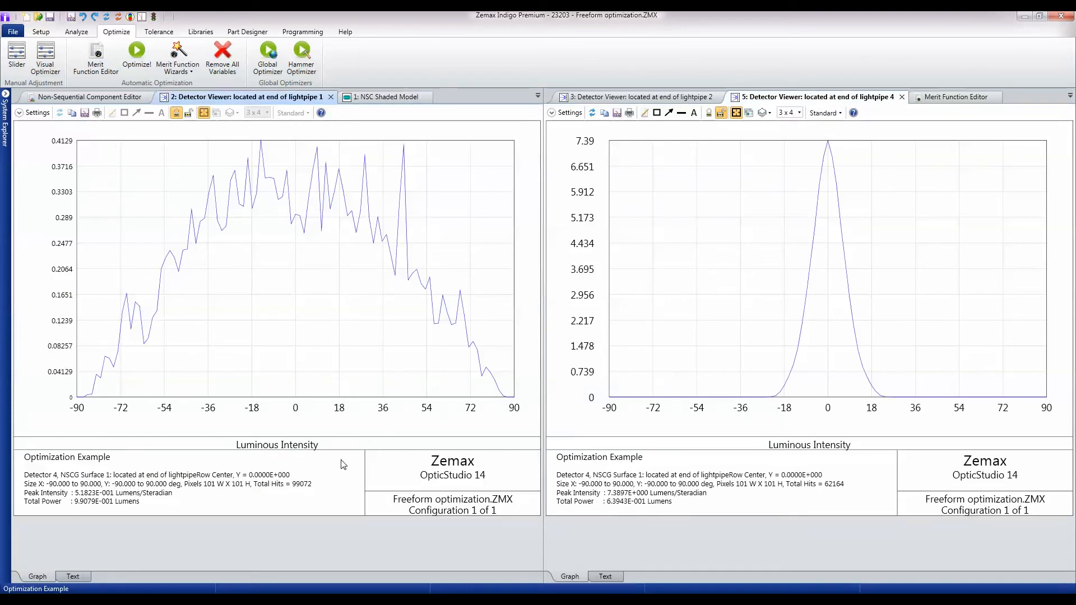
mouse_move(295, 318)
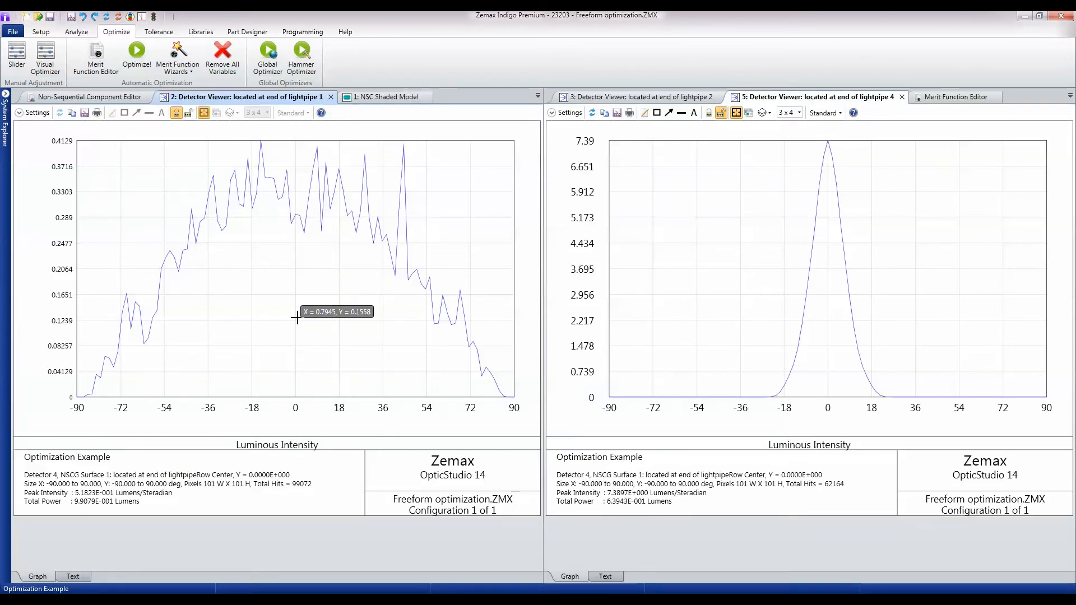
mouse_move(604, 330)
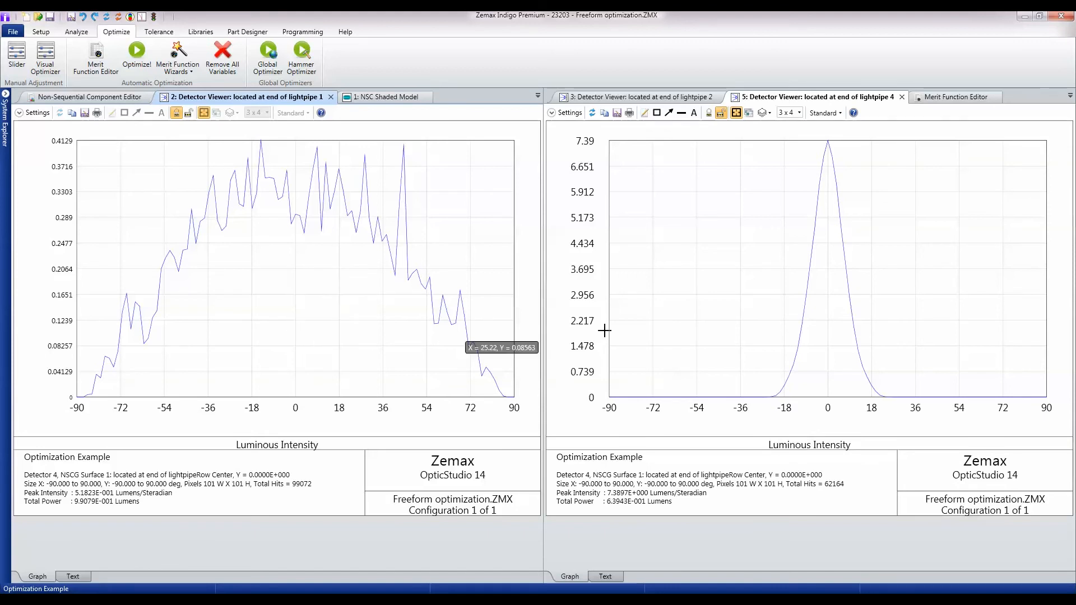
mouse_move(800, 369)
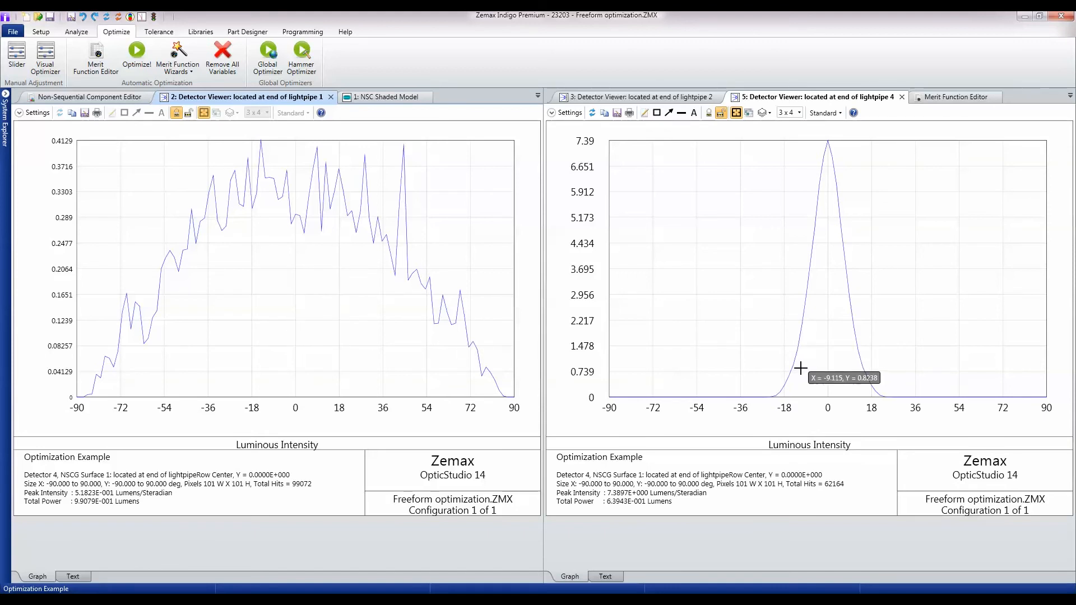
mouse_move(795, 364)
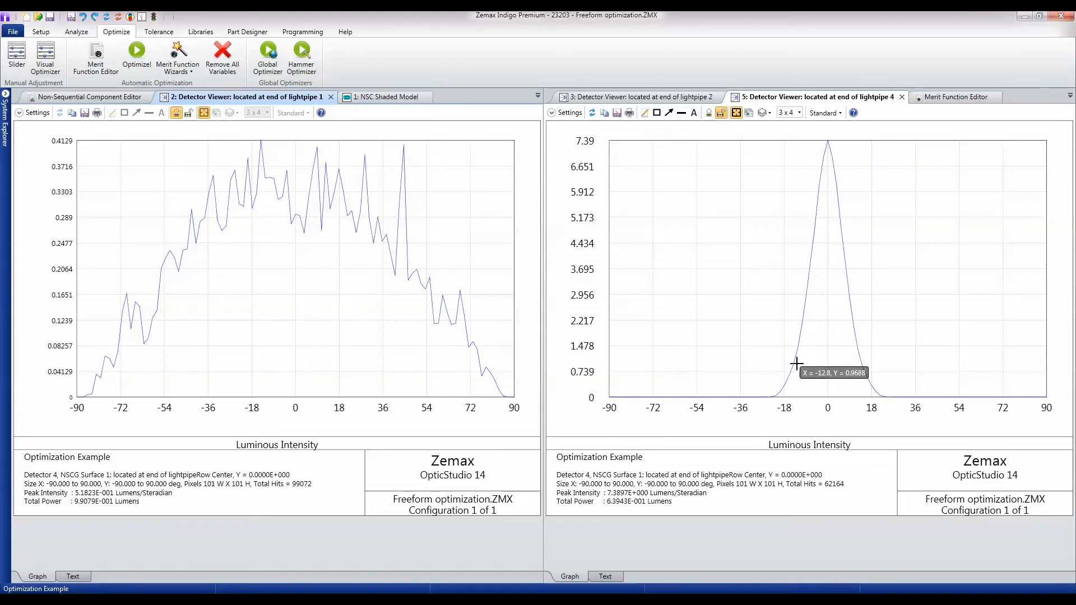